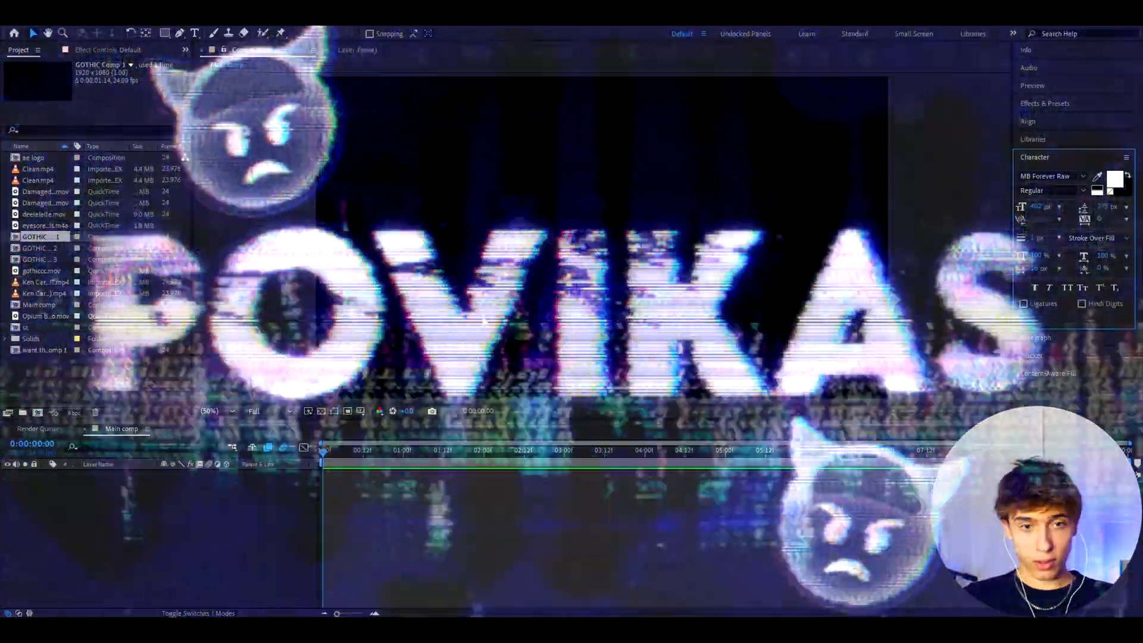
Set the Character panel font to MB Forever Raw at 402 px
{"action": "left_click", "coordinate": [1082, 176]}
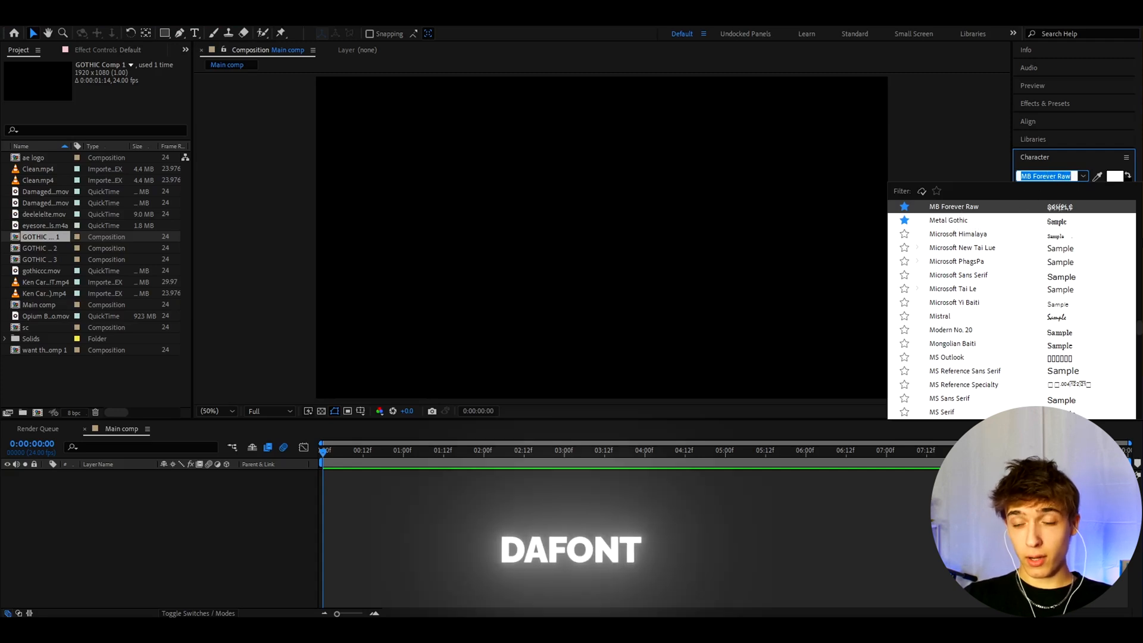
{"action": "left_click", "coordinate": [953, 206]}
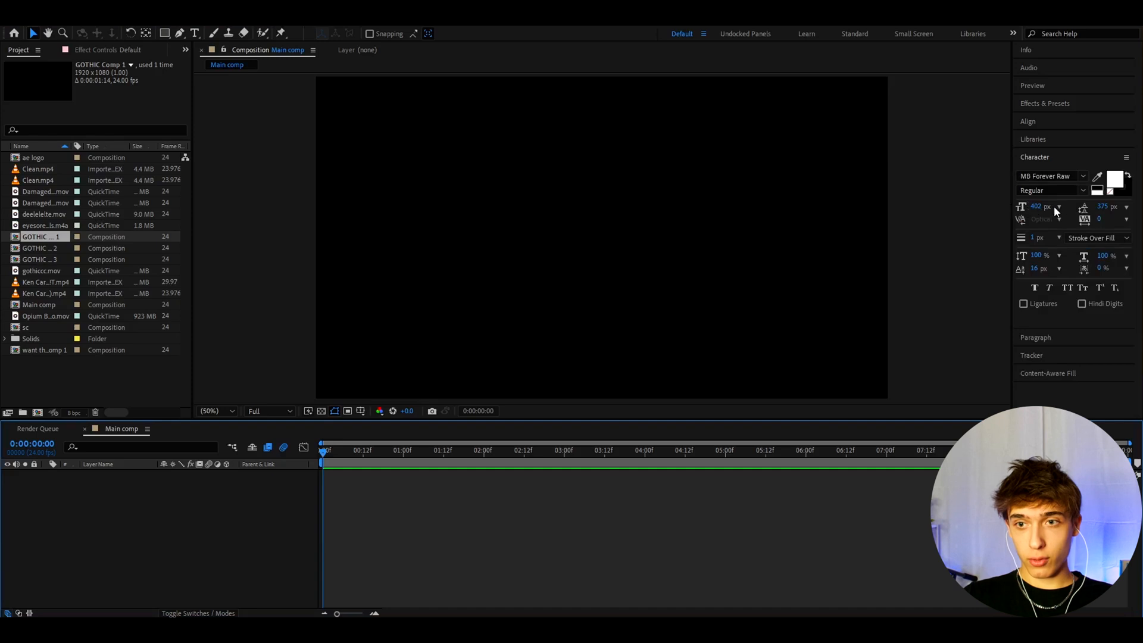
{"action": "left_click", "coordinate": [1034, 238]}
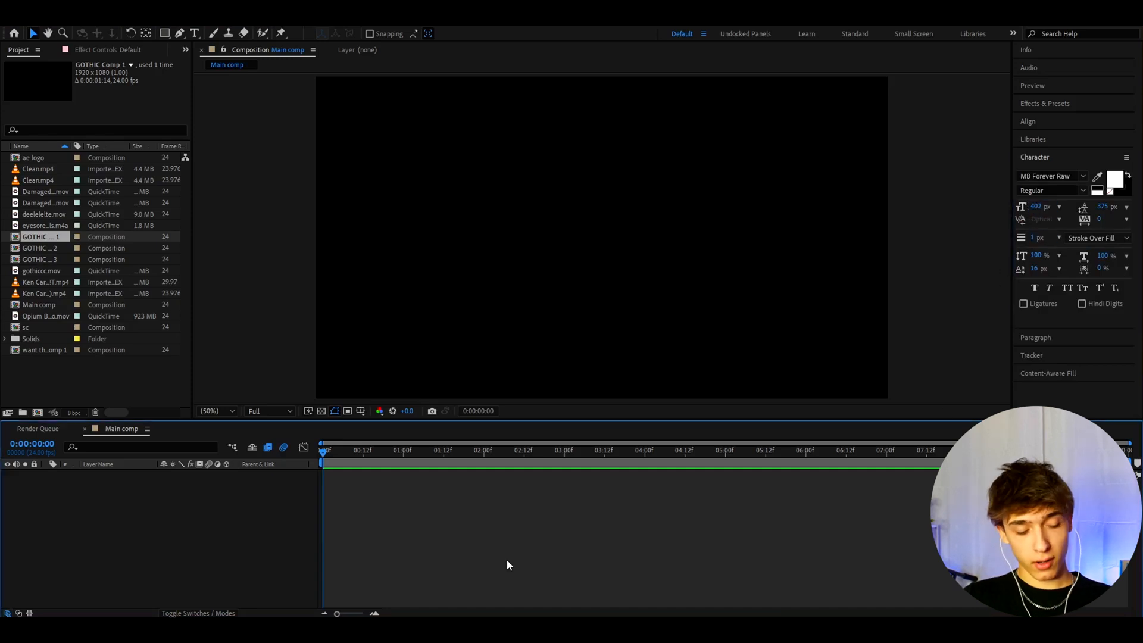
Draw a paragraph text box in the comp and enter the word gothic
{"action": "left_click_drag", "start_coordinate": [429, 165], "coordinate": [782, 295]}
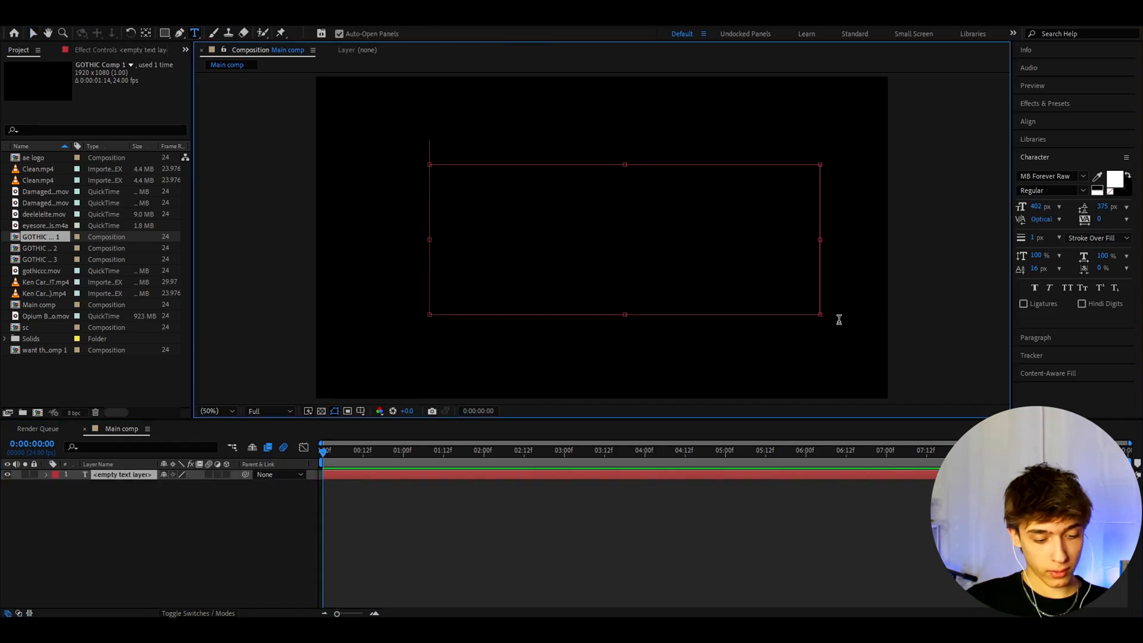
{"action": "type", "text": "gothic"}
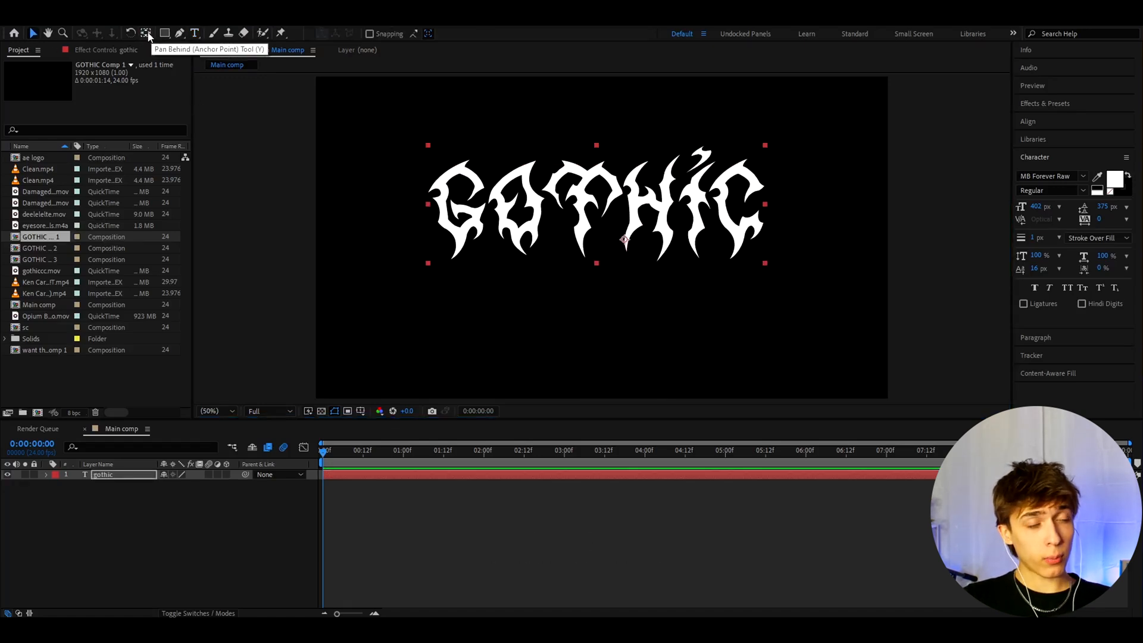
Centre the gothic layer and set its unlinked scale to 83 by 180 percent
{"action": "left_click", "coordinate": [1027, 121]}
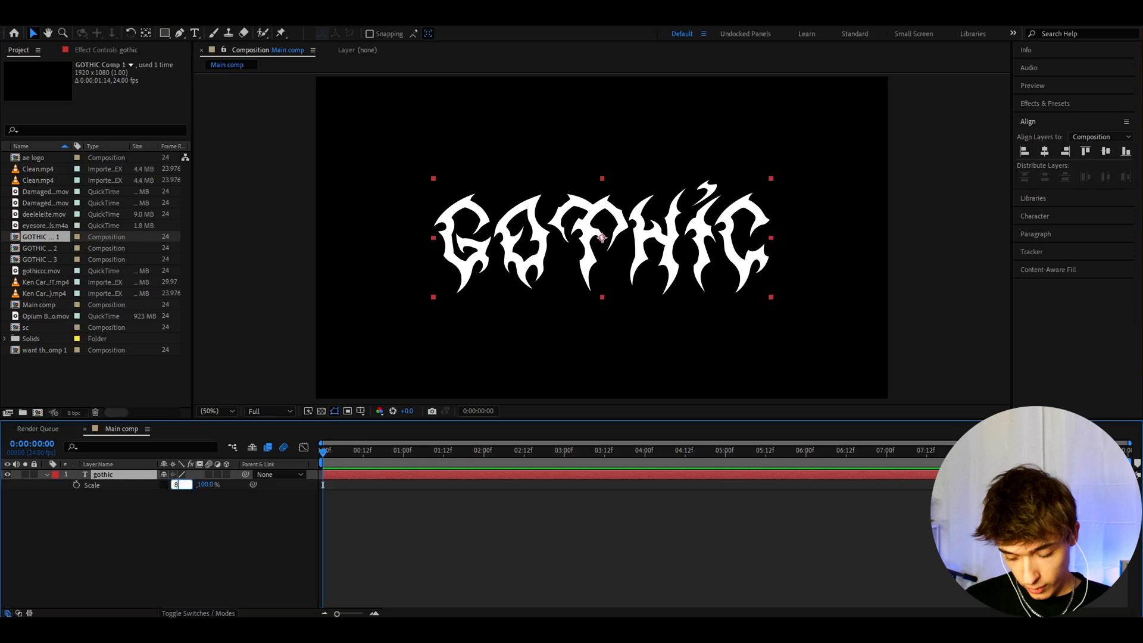
{"action": "type", "text": "180"}
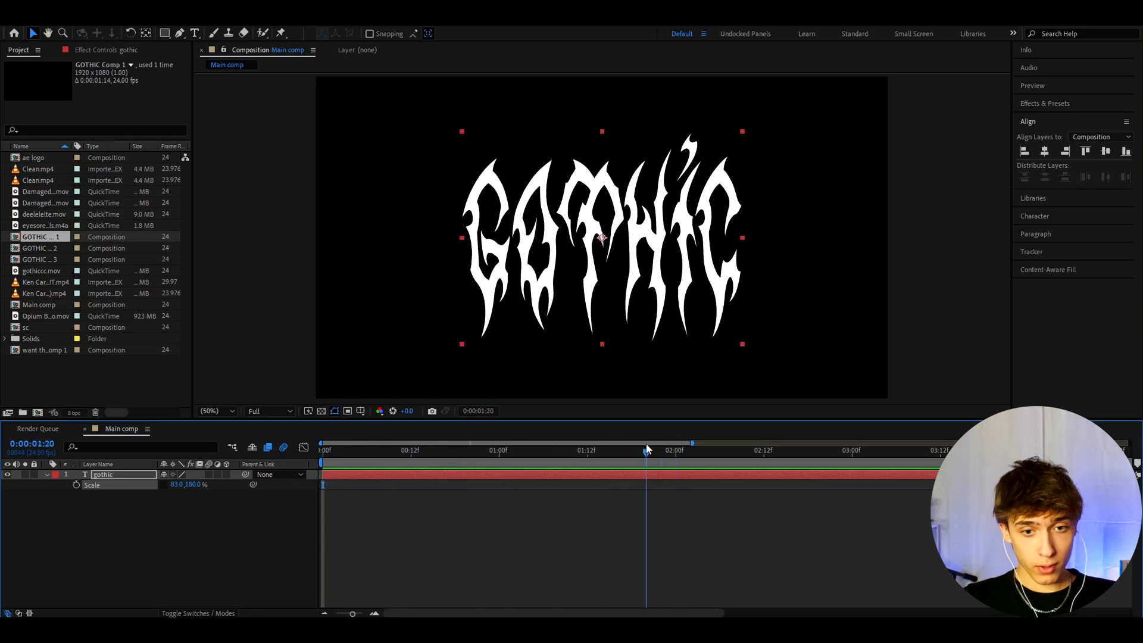
Keyframe Scale from near zero at 0 s to full size at 2 s with Easy Ease
{"action": "left_click", "coordinate": [674, 450]}
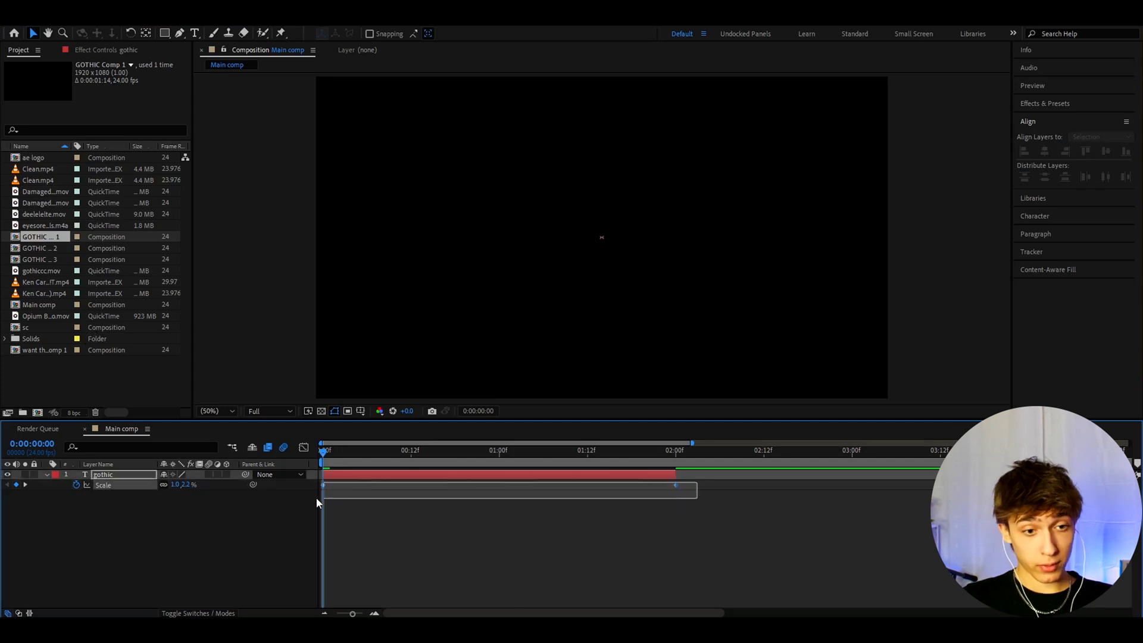
{"action": "key", "text": "f9"}
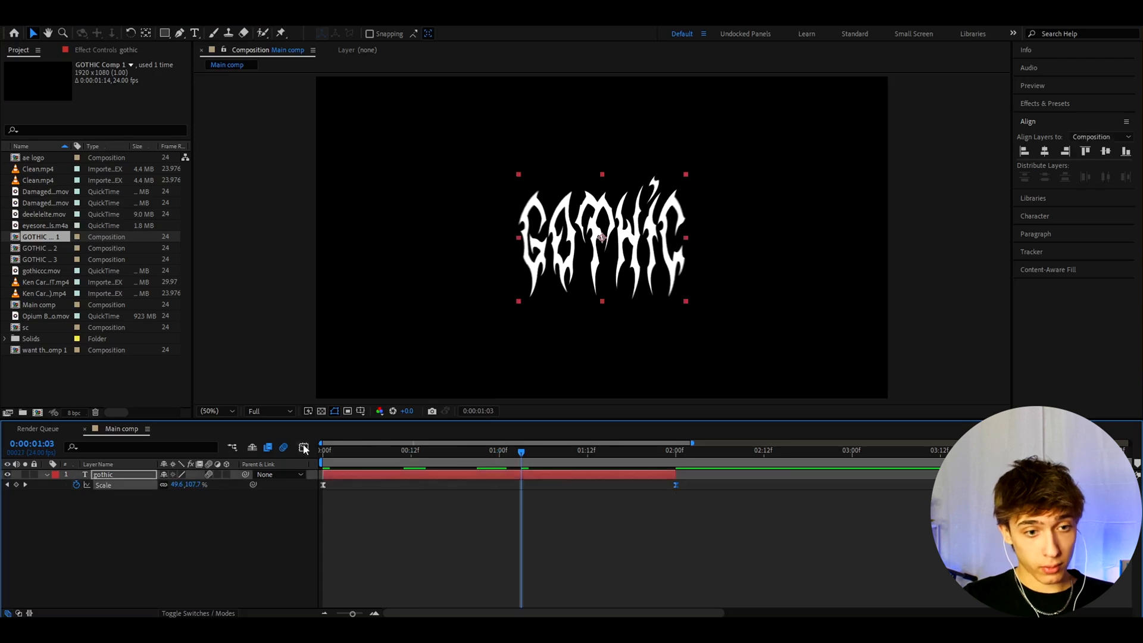
Shape the scale speed curve into a steep start with a long ease-out
{"action": "left_click", "coordinate": [304, 447]}
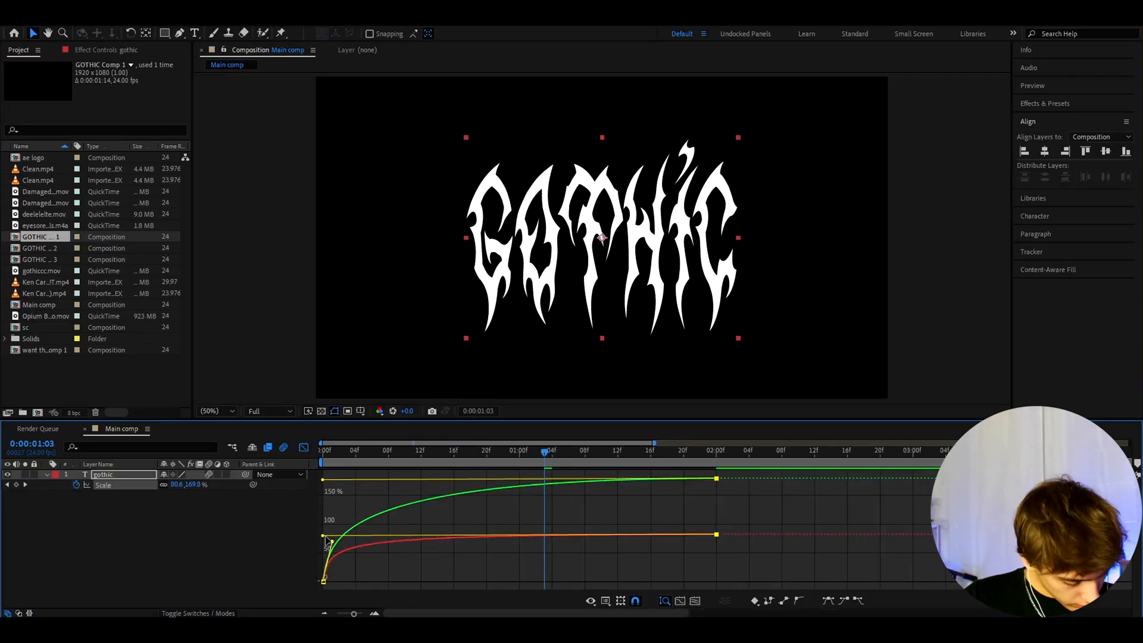
{"action": "left_click_drag", "start_coordinate": [329, 541], "coordinate": [339, 543]}
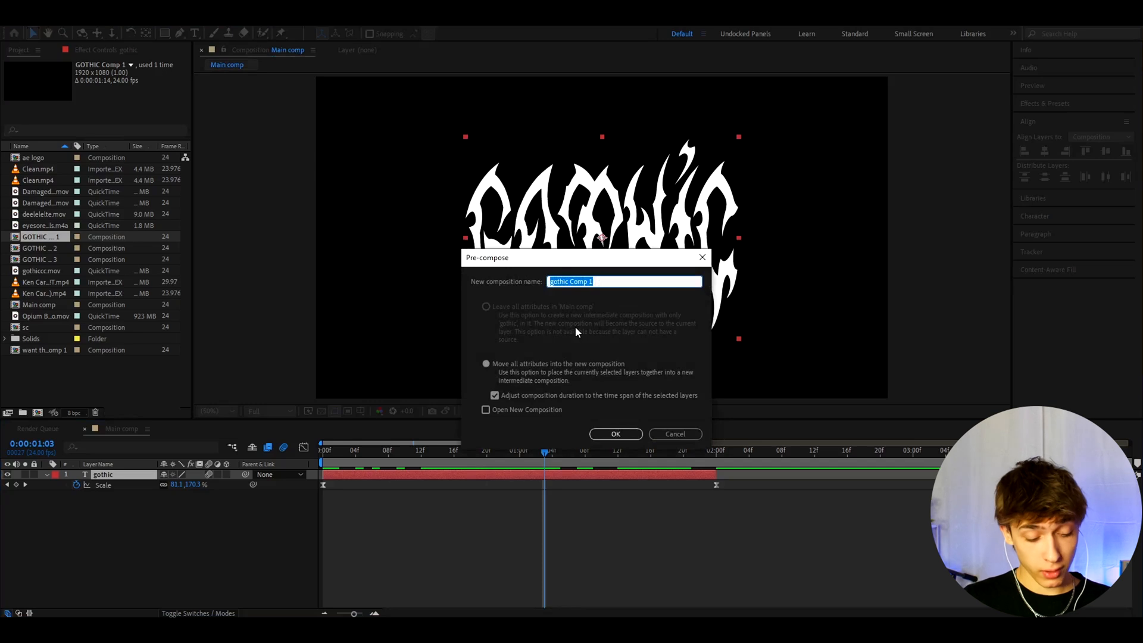
Pre-compose the gothic text layer as a comp named normal
{"action": "type", "text": "normal"}
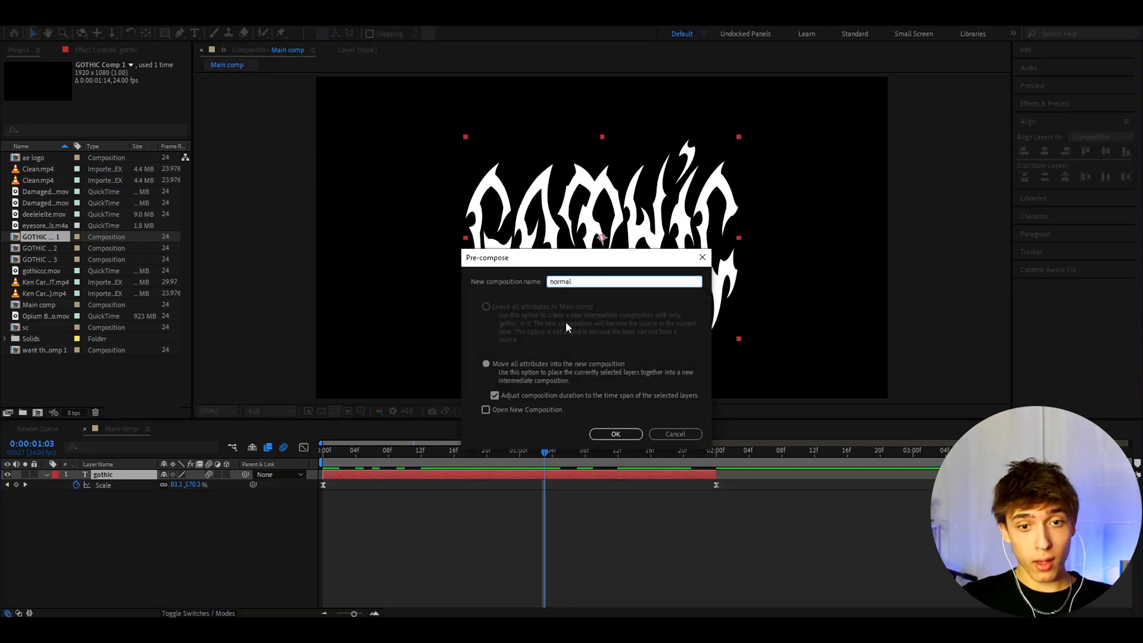
{"action": "left_click", "coordinate": [614, 434]}
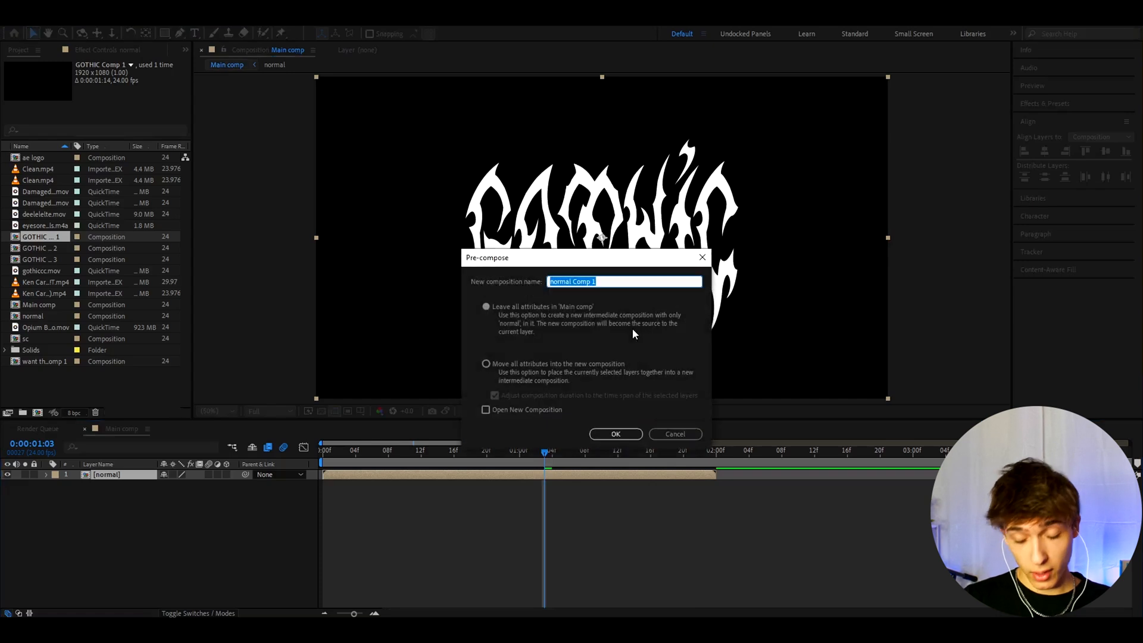
Pre-compose normal into a comp named 720x480 with Move all attributes selected
{"action": "type", "text": "720x"}
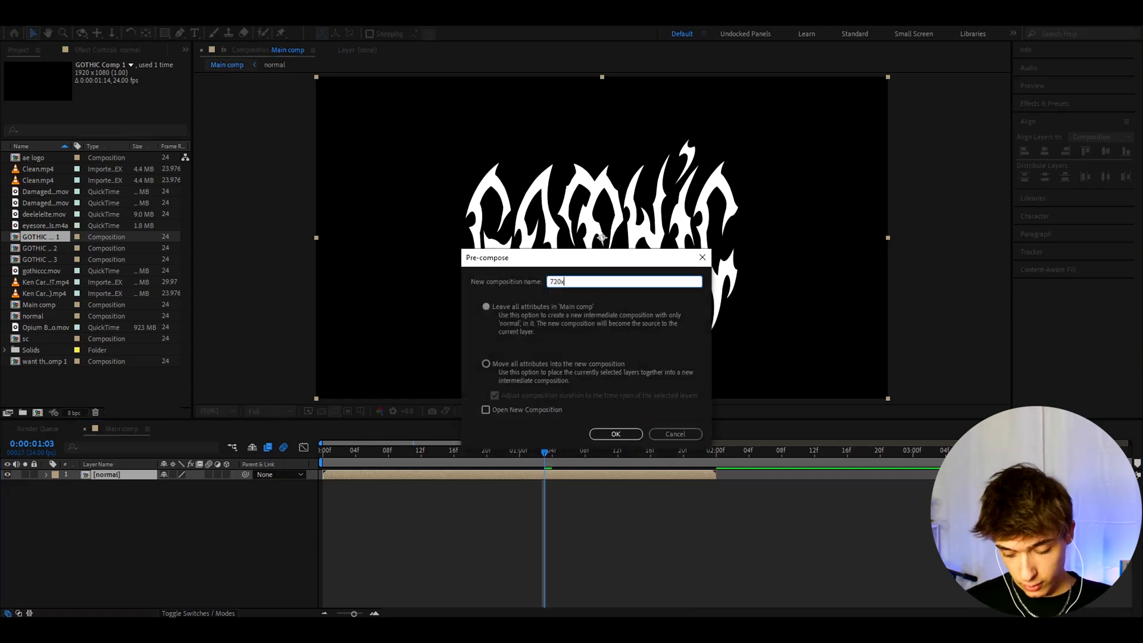
{"action": "left_click", "coordinate": [486, 365]}
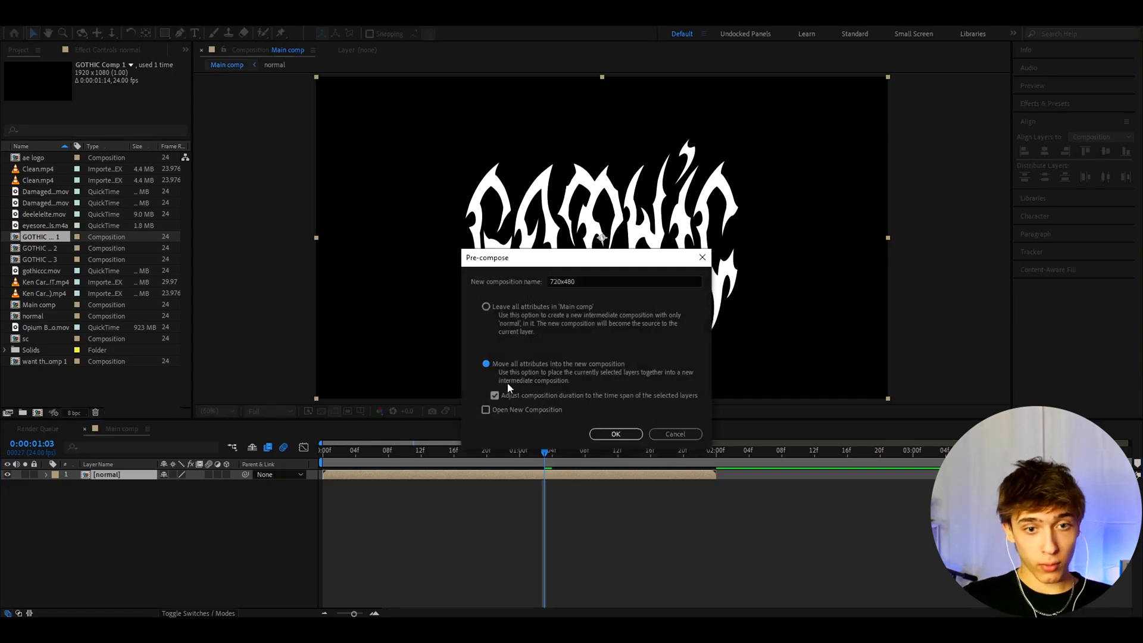
{"action": "left_click", "coordinate": [615, 433]}
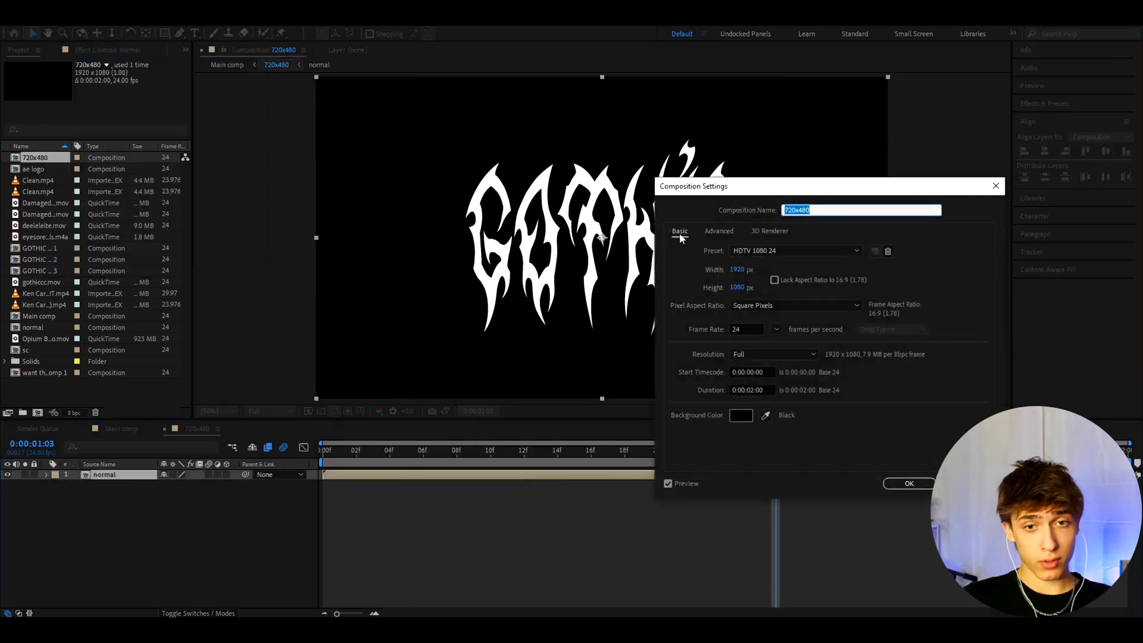
Resize the 720x480 comp to 720 by 480 pixels
{"action": "type", "text": "720"}
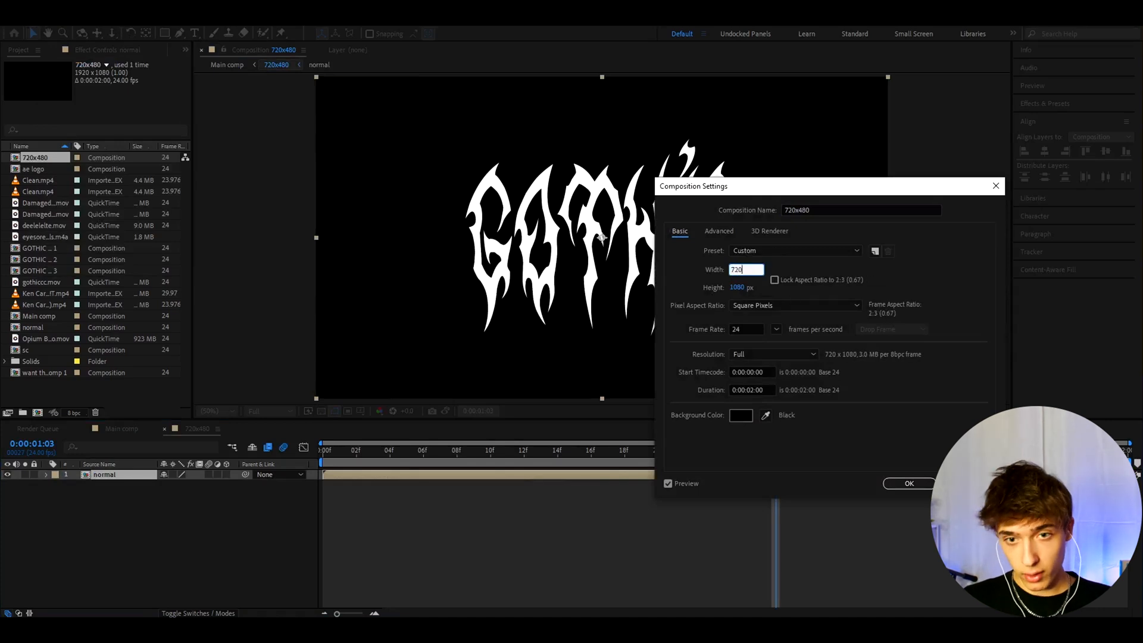
{"action": "left_click", "coordinate": [908, 482]}
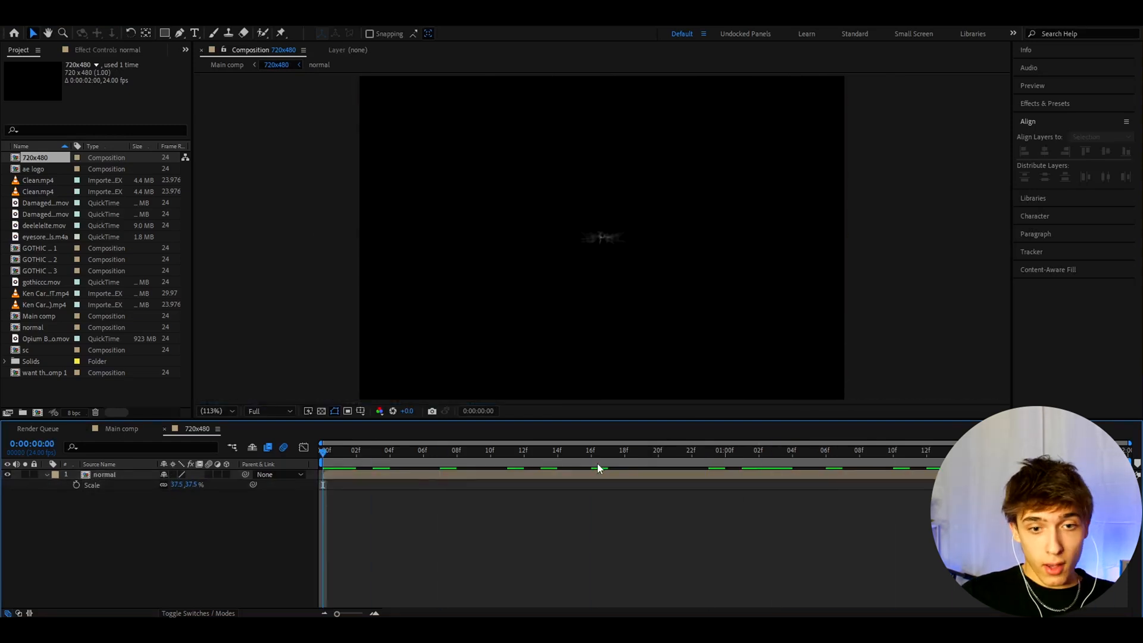
Add an adjustment layer with the Opium VHS preset and S_Flicker amplitude 0.35
{"action": "left_click", "coordinate": [742, 450]}
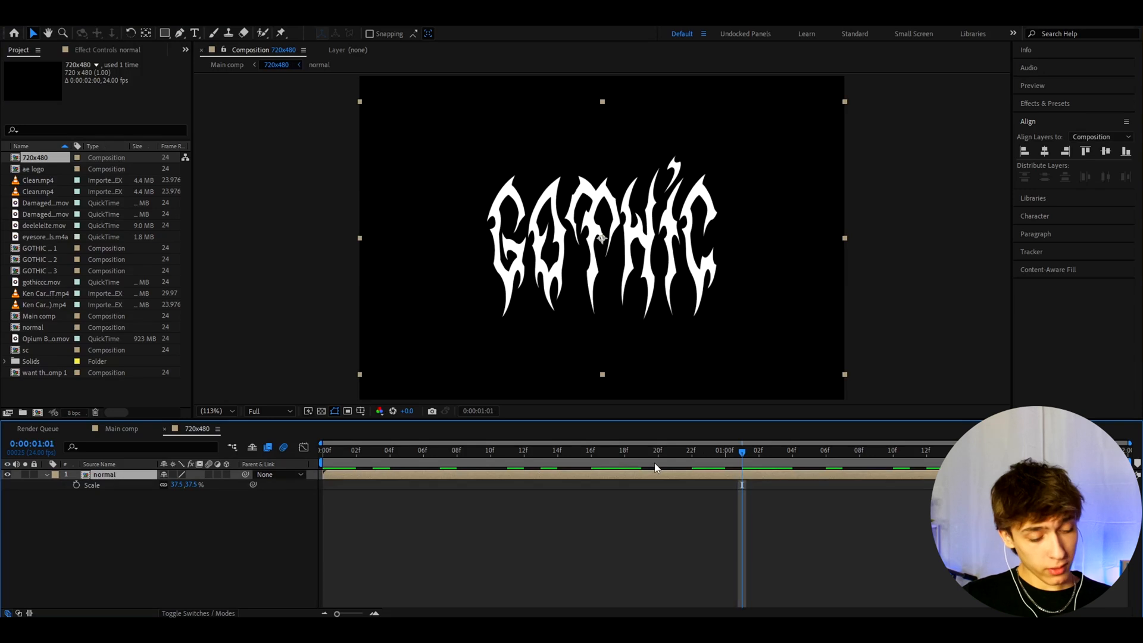
{"action": "key", "text": "ctrl+alt+y"}
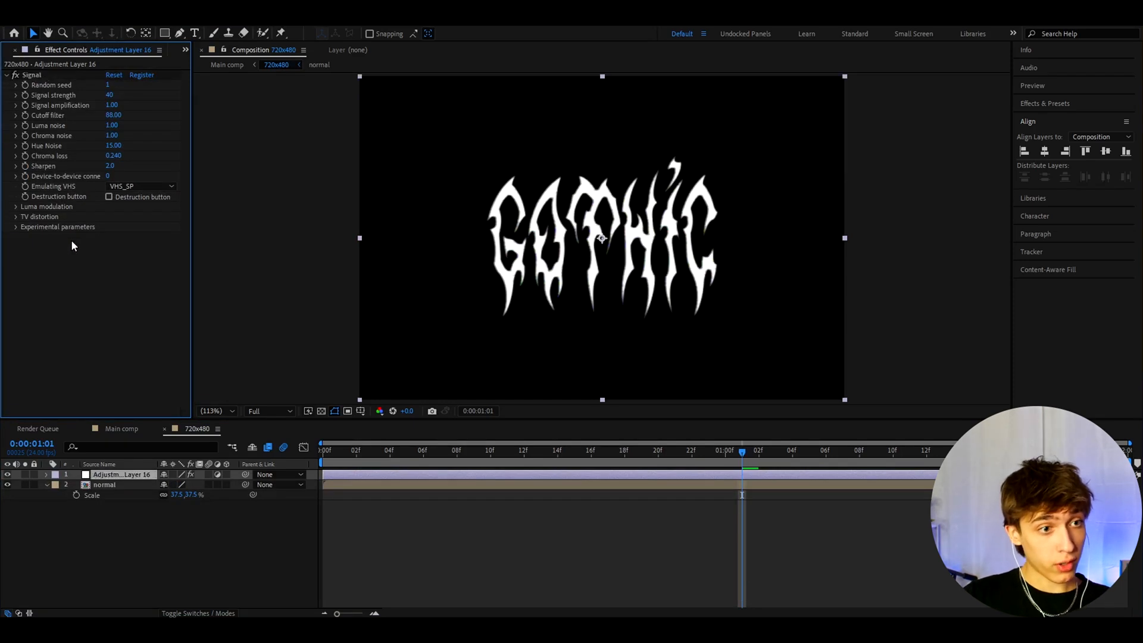
{"action": "left_click", "coordinate": [16, 206]}
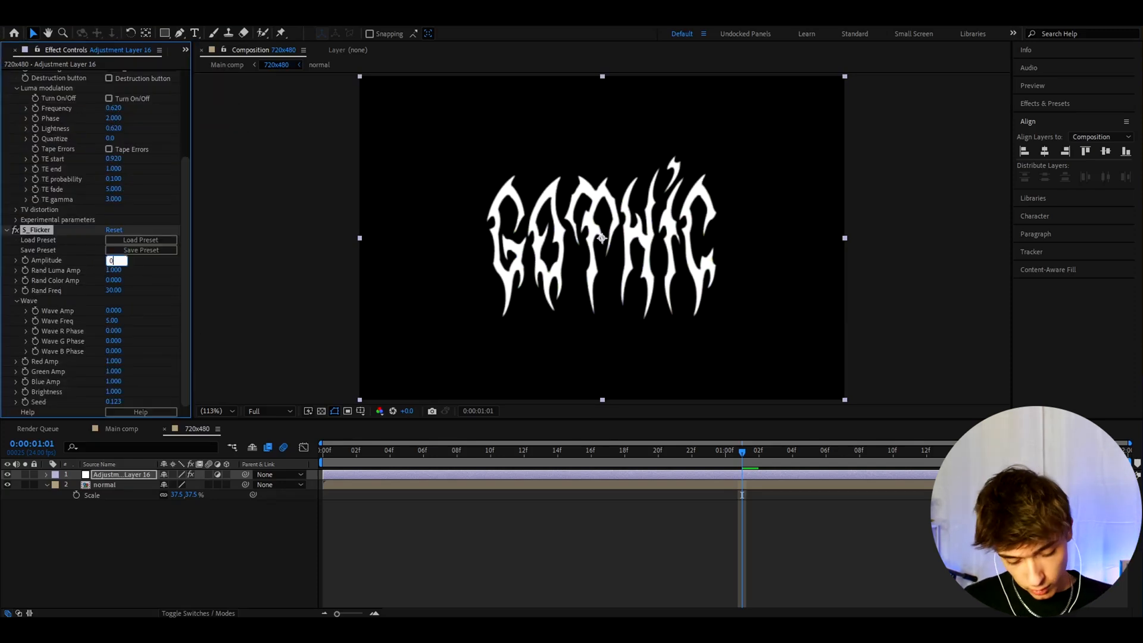
{"action": "type", "text": "0.3500"}
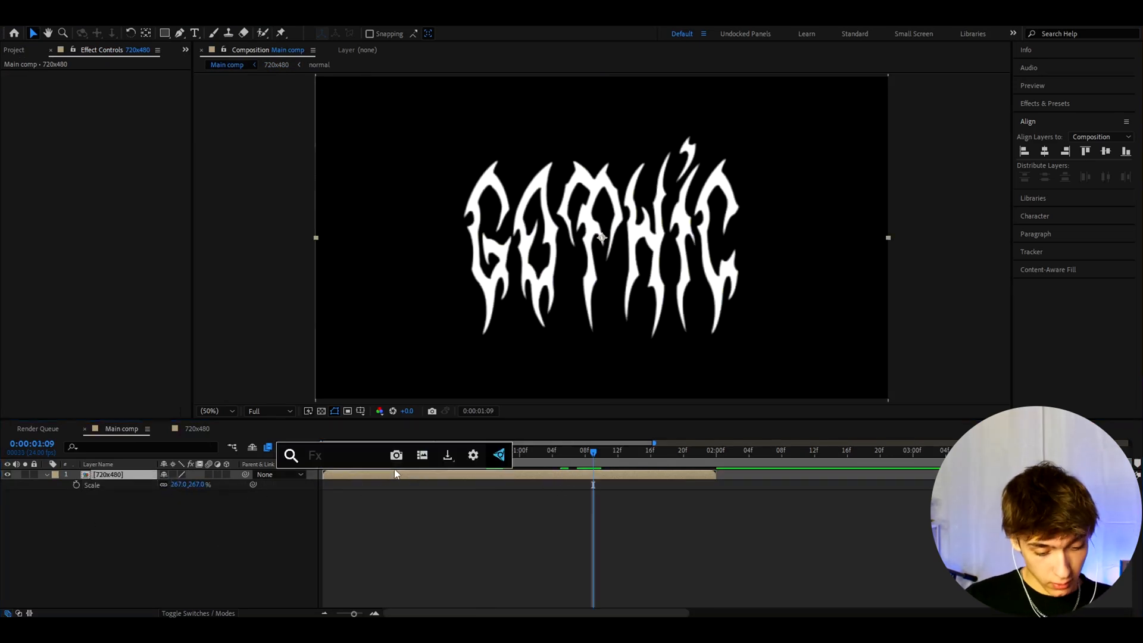
Apply Posterize Time at 14 fps to the 720x480 layer in Main comp
{"action": "type", "text": "poste"}
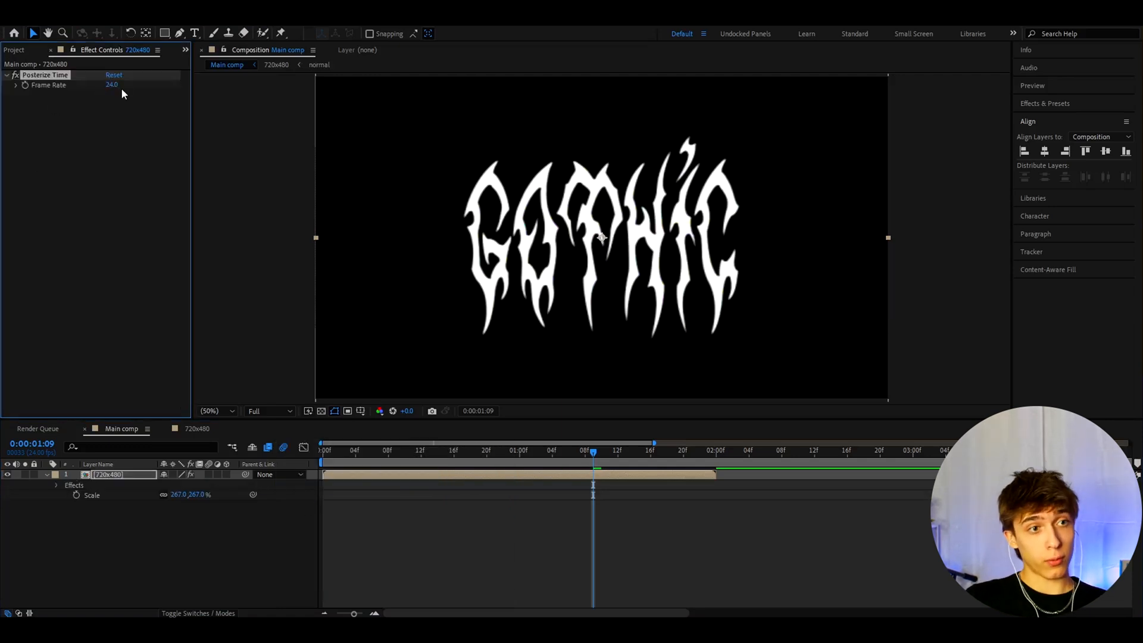
{"action": "type", "text": "14.0"}
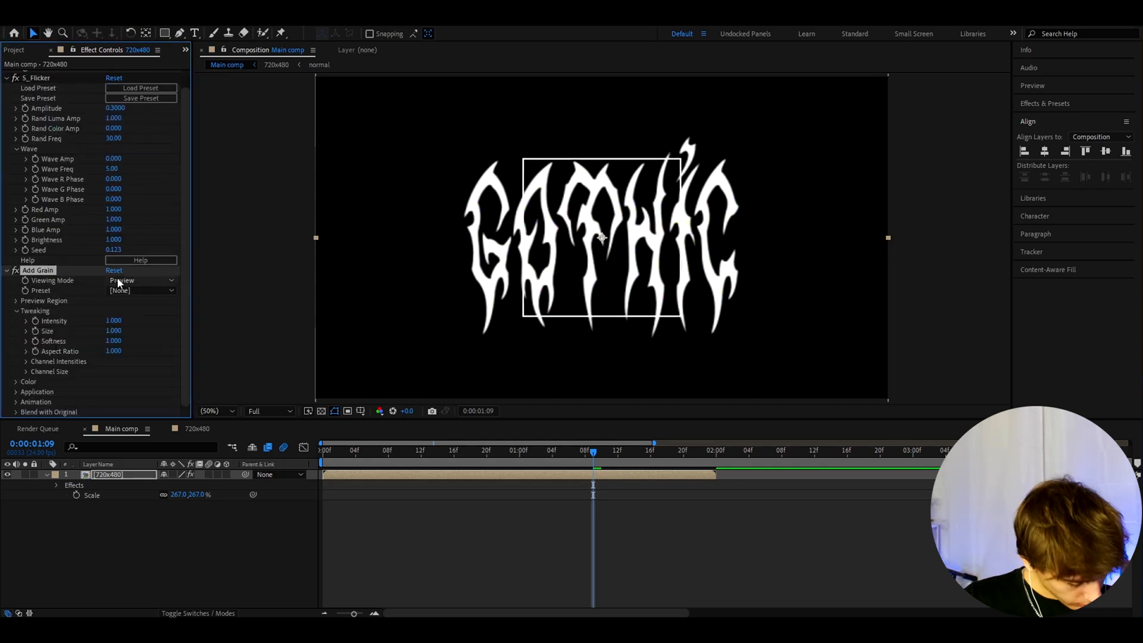
Set Add Grain to Final Output with the Kodak SFX 200T preset at 0.9 intensity
{"action": "left_click", "coordinate": [138, 280]}
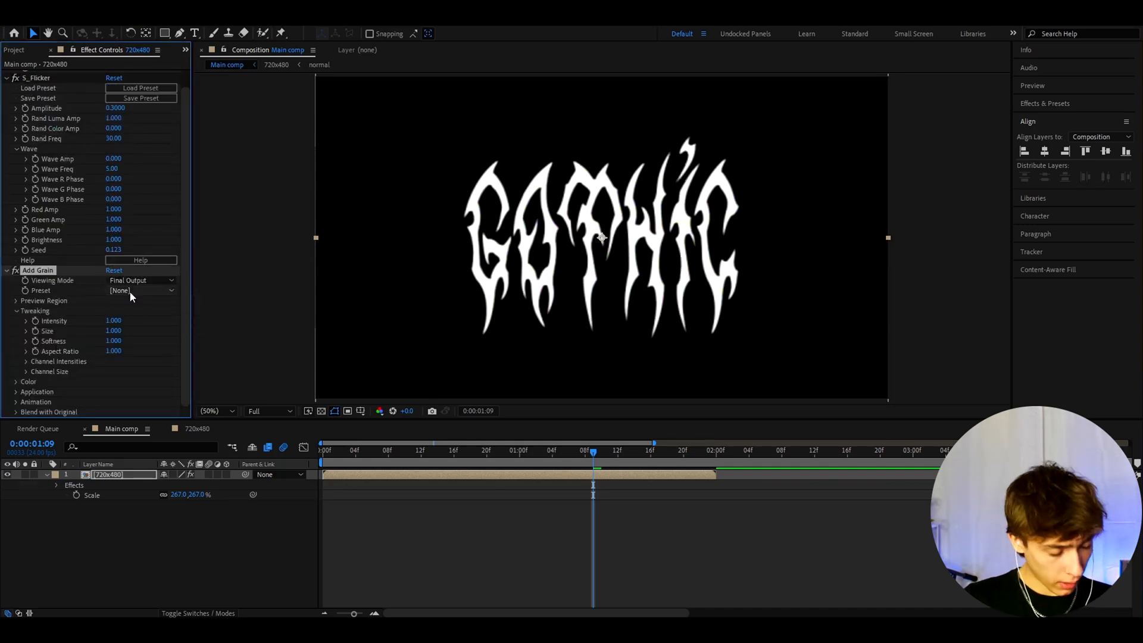
{"action": "left_click", "coordinate": [138, 290]}
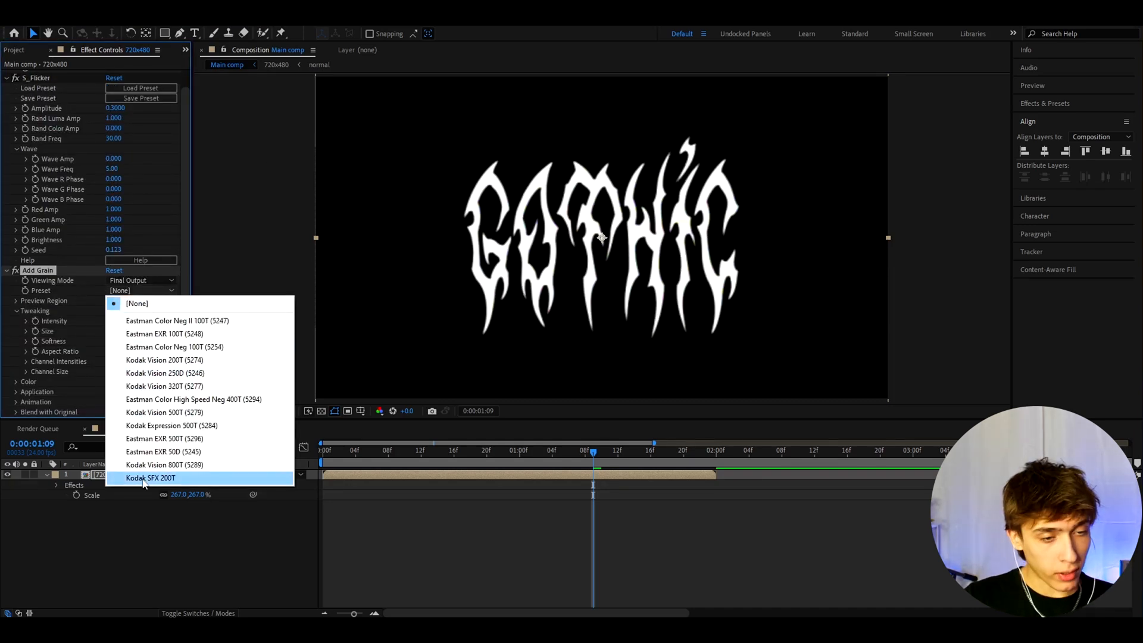
{"action": "left_click", "coordinate": [151, 478]}
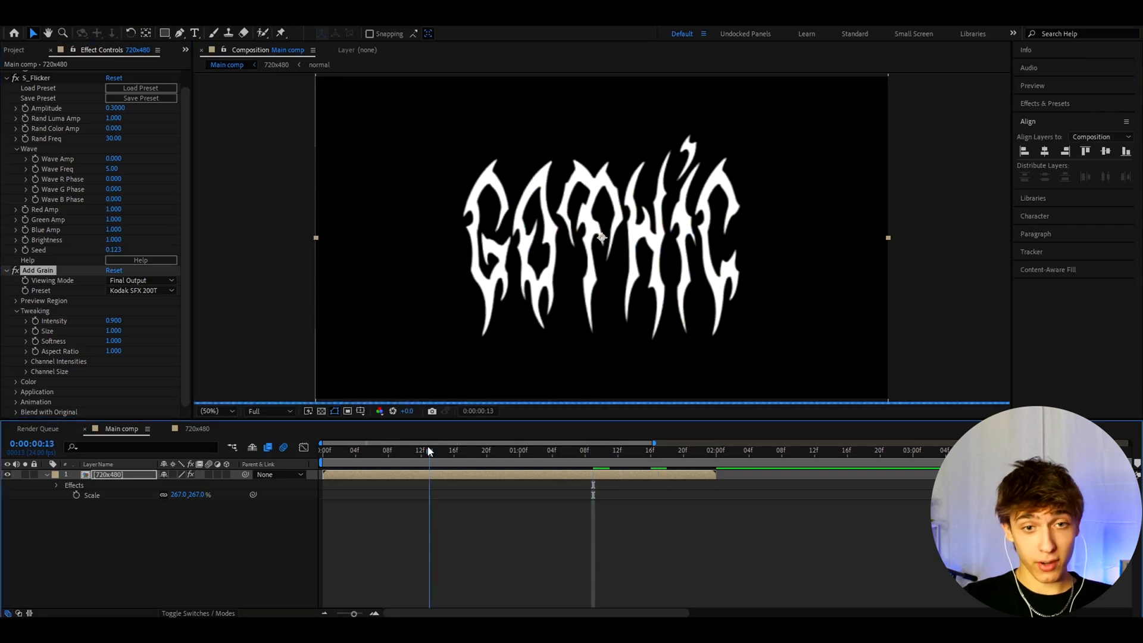
{"action": "left_click", "coordinate": [617, 450]}
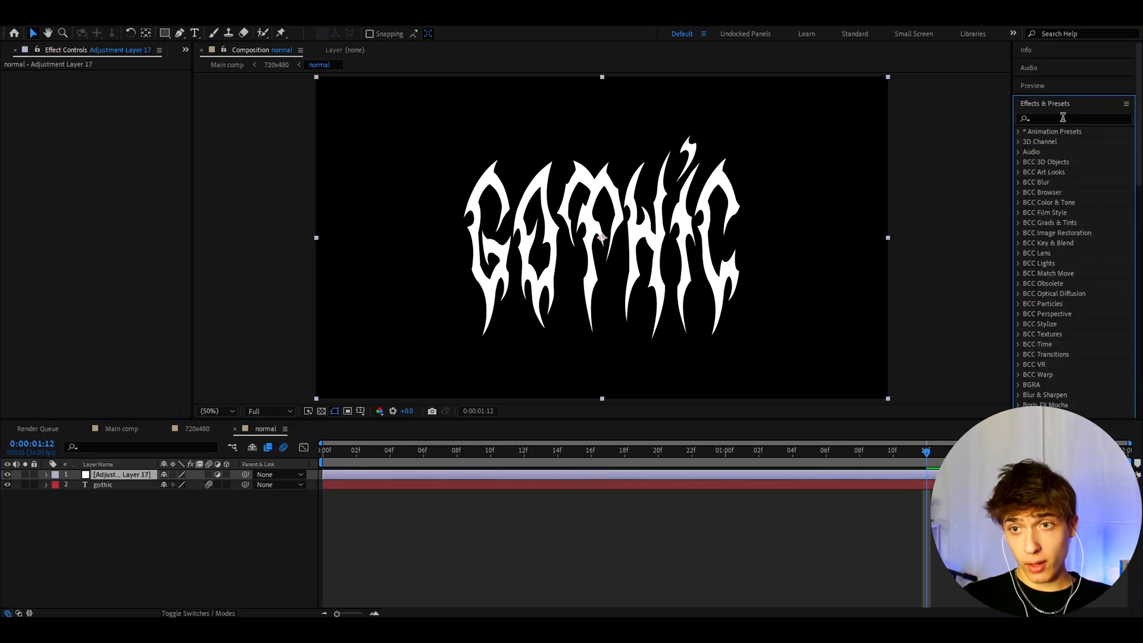
{"action": "left_click", "coordinate": [1071, 118]}
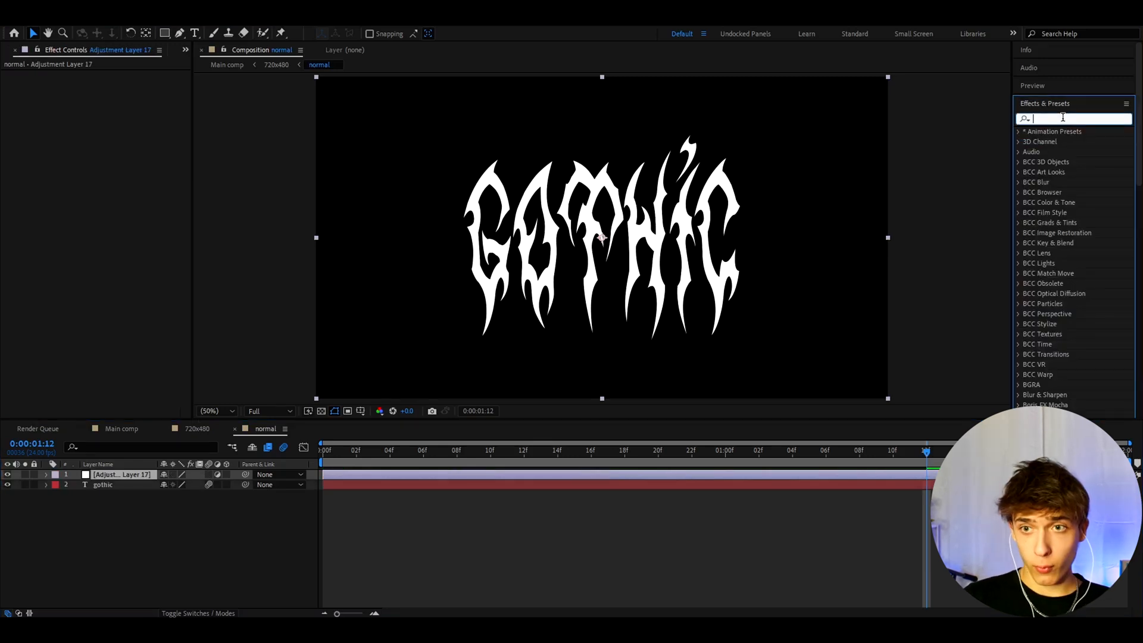
{"action": "type", "text": "o"}
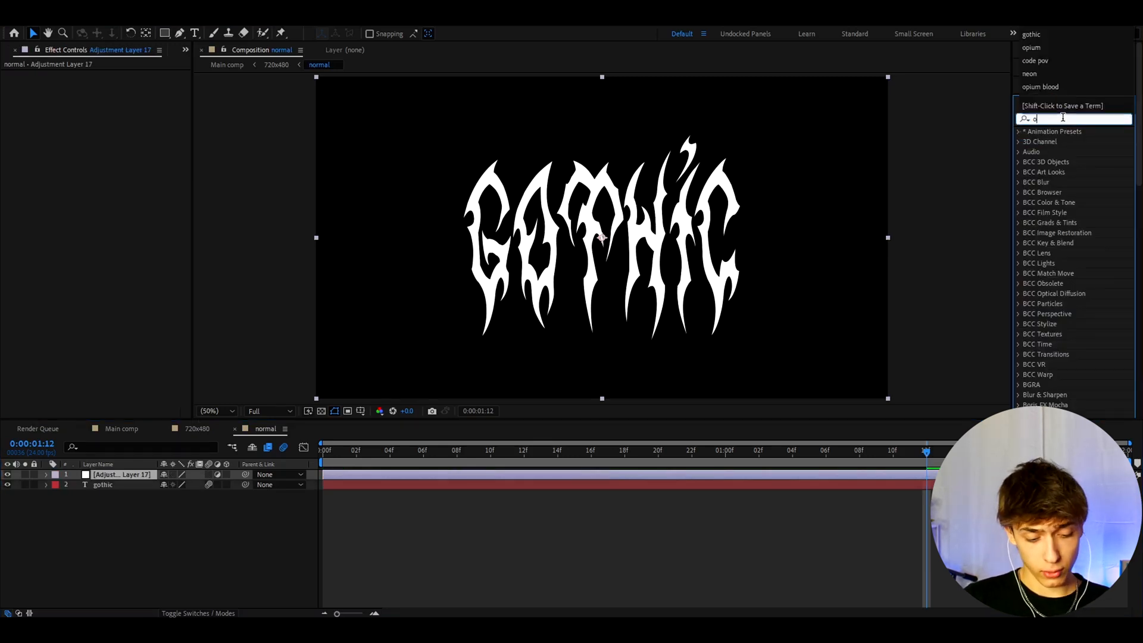
{"action": "type", "text": "opium blood"}
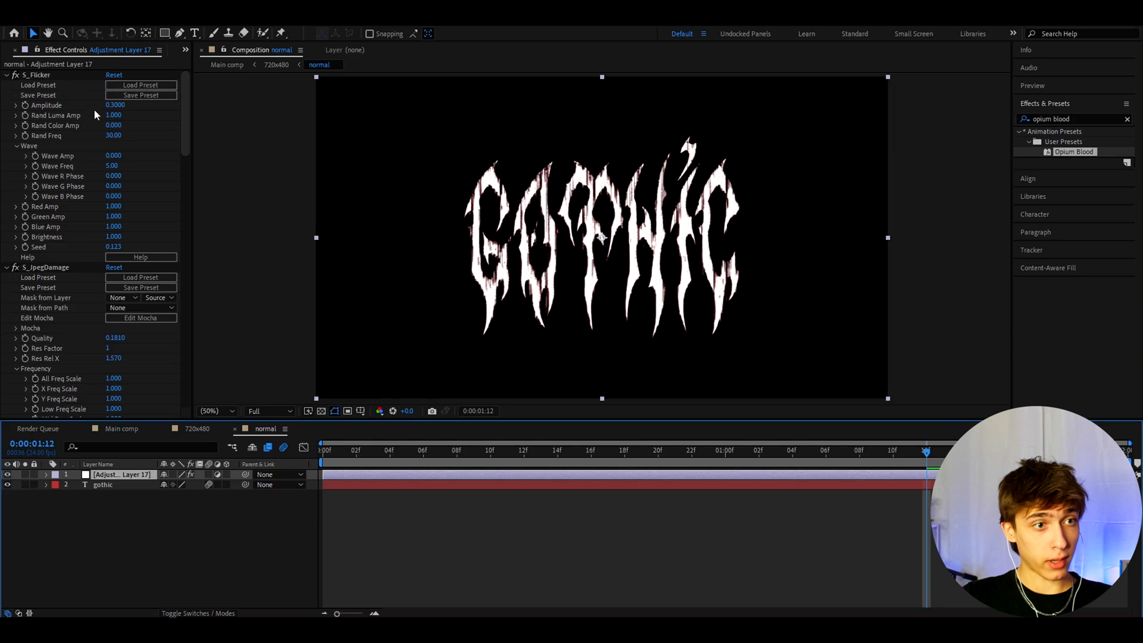
{"action": "scroll", "scroll_direction": "down", "scroll_amount": 3}
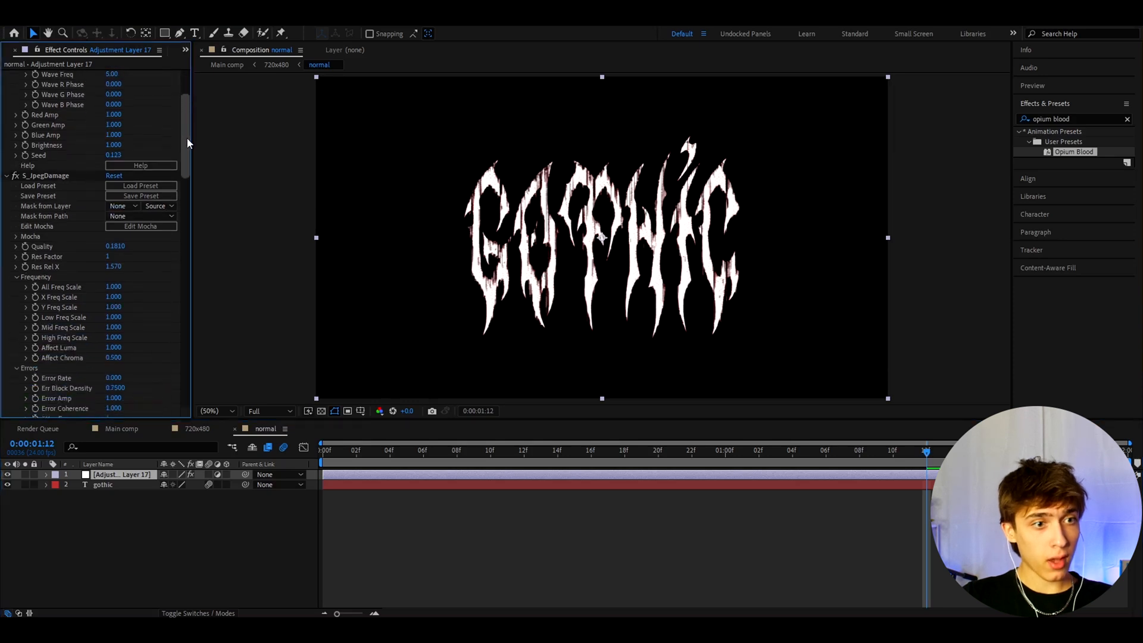
{"action": "scroll", "scroll_direction": "down", "scroll_amount": 3}
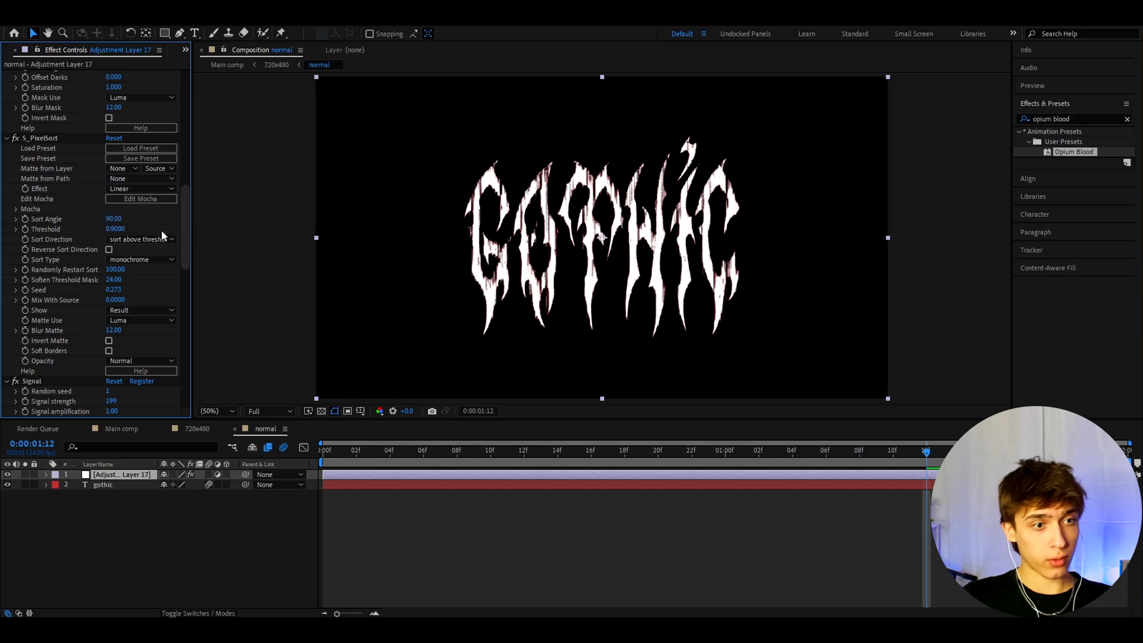
{"action": "scroll", "scroll_direction": "down", "scroll_amount": 3}
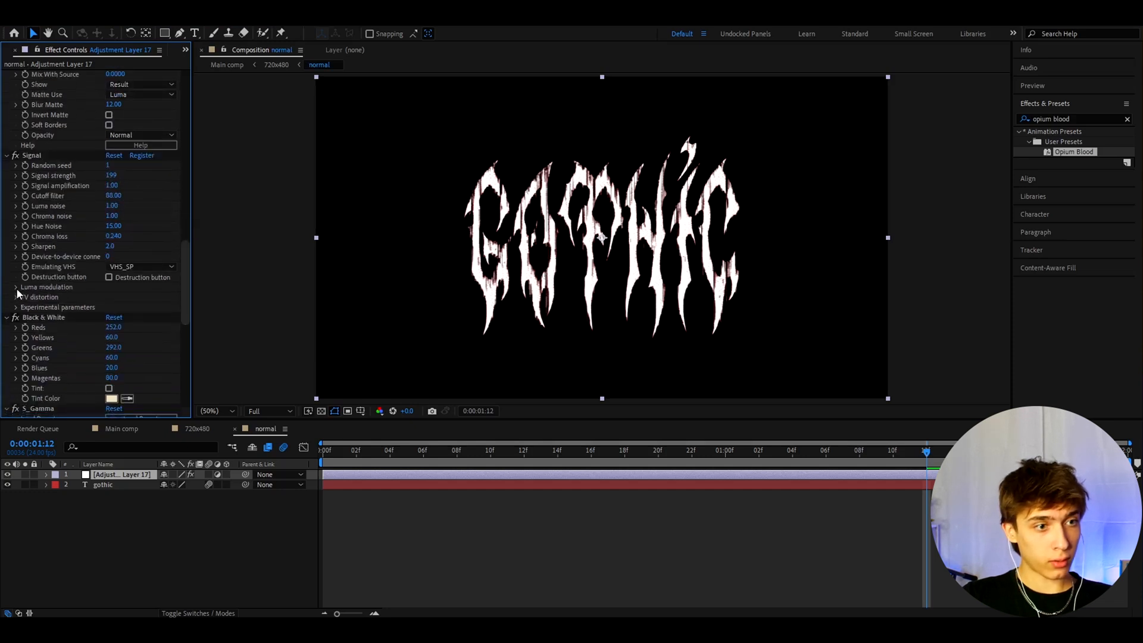
{"action": "left_click", "coordinate": [16, 287]}
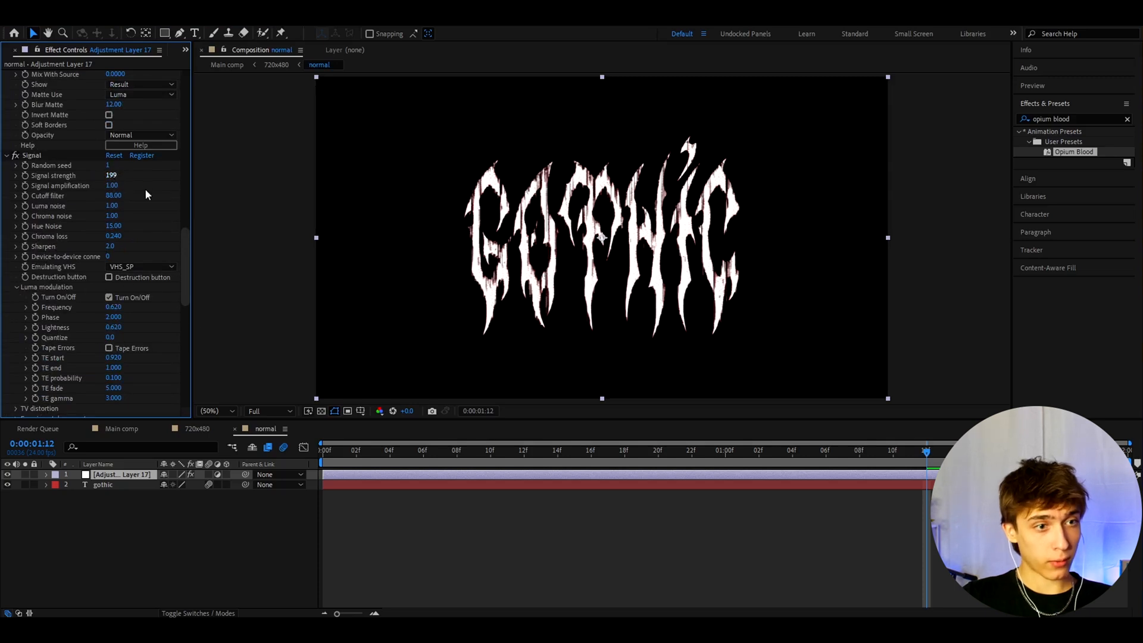
{"action": "scroll", "scroll_direction": "down", "scroll_amount": 3}
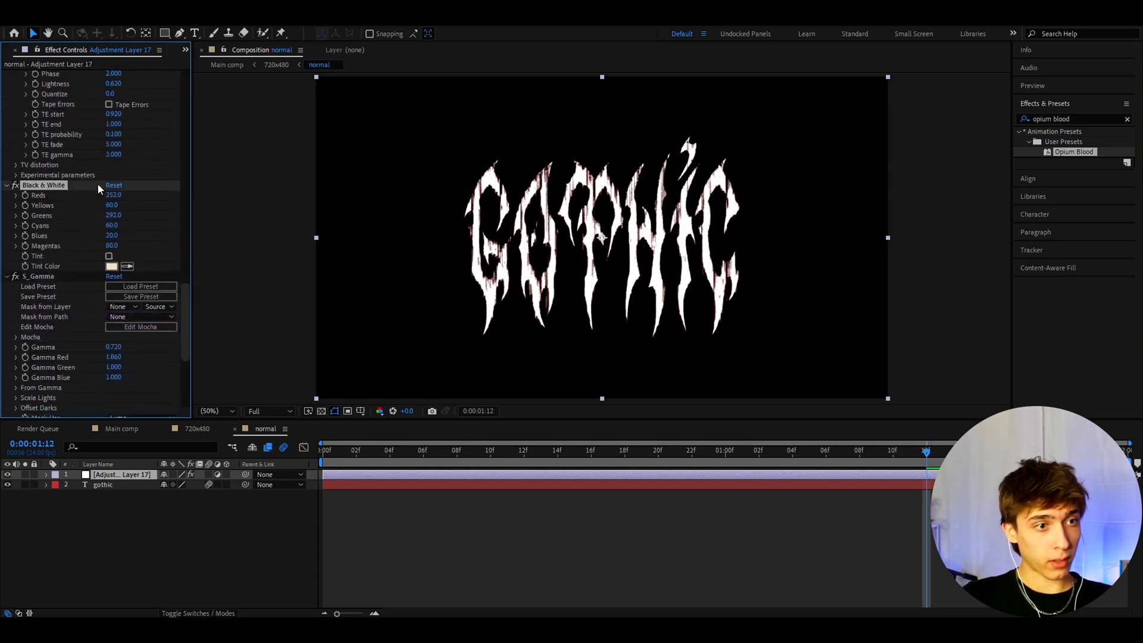
{"action": "scroll", "scroll_direction": "down", "scroll_amount": 3}
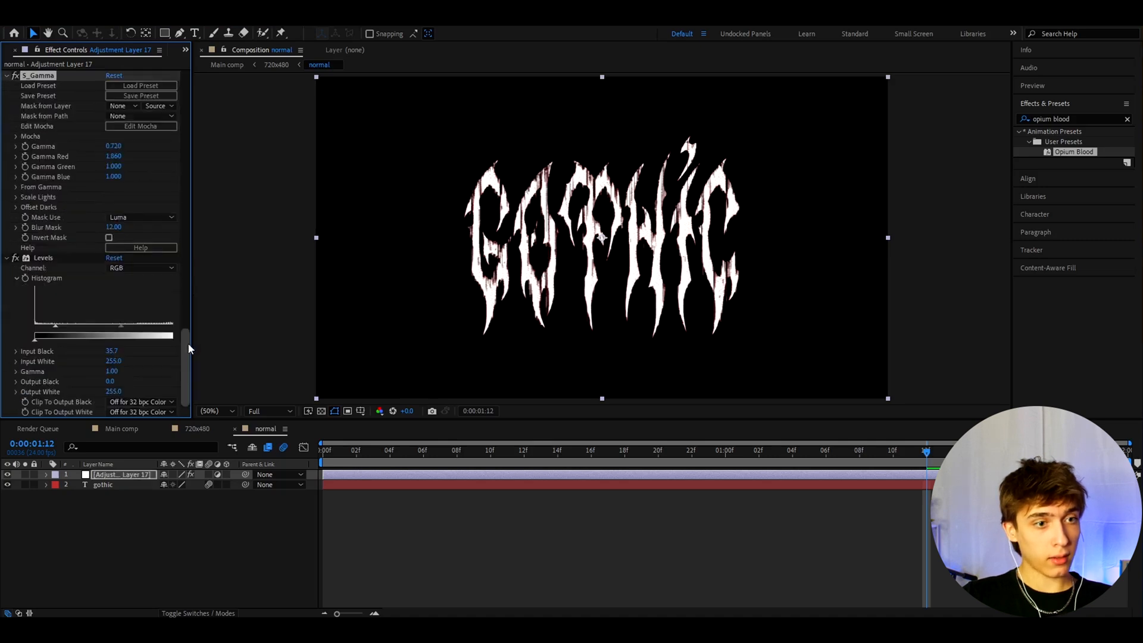
{"action": "left_click", "coordinate": [42, 257]}
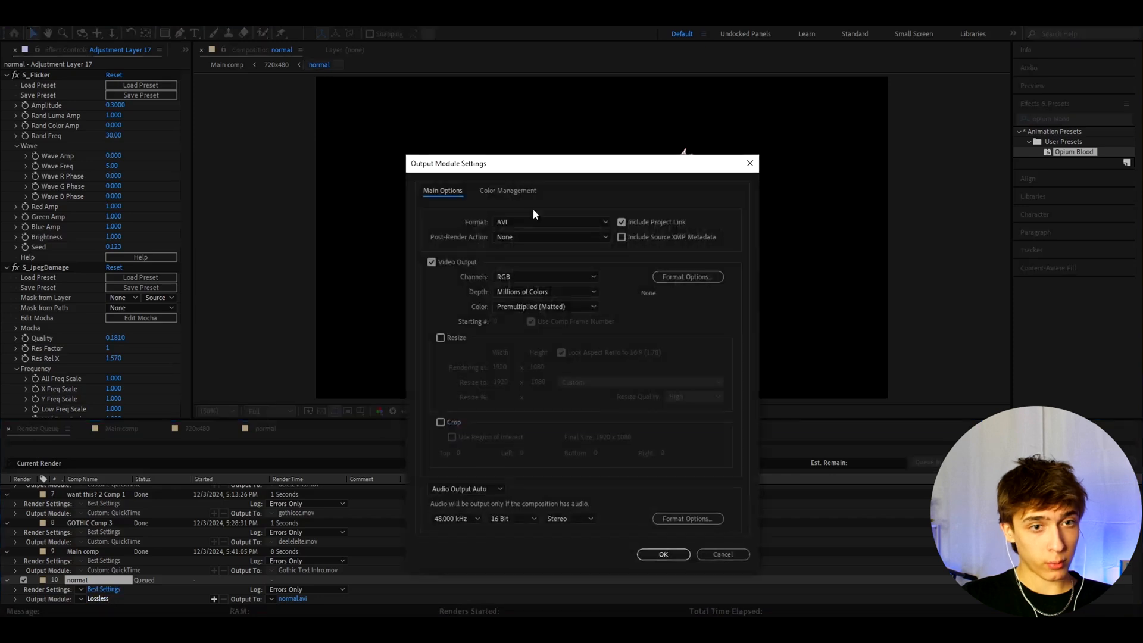
Set the Output Module to QuickTime and save the file as 'gothic text tutorial part'
{"action": "left_click", "coordinate": [551, 222]}
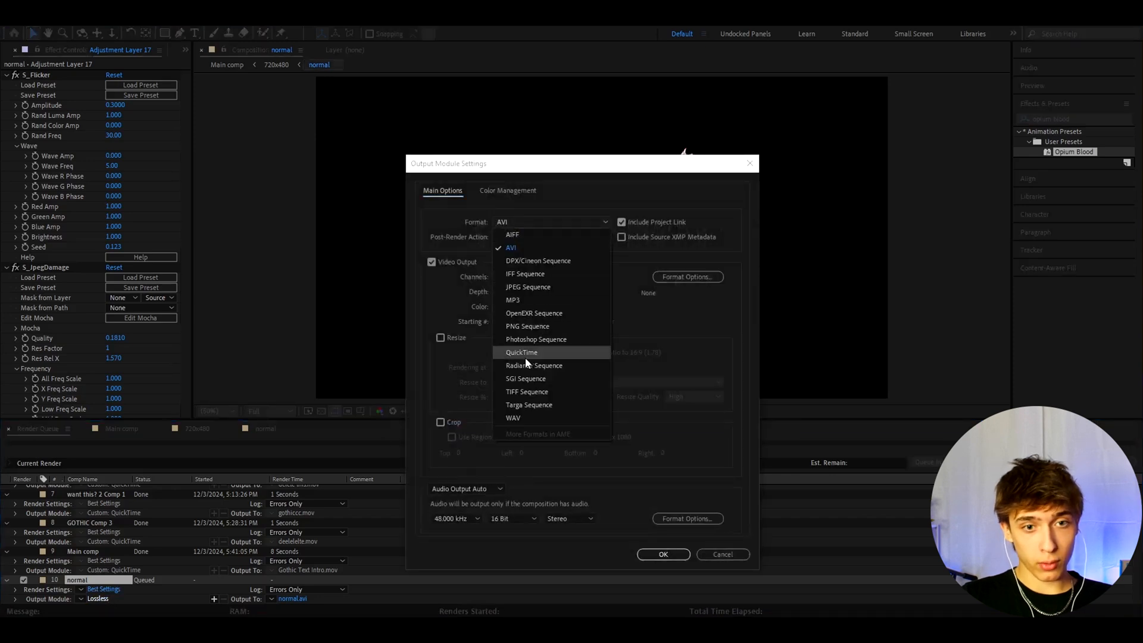
{"action": "left_click", "coordinate": [521, 352]}
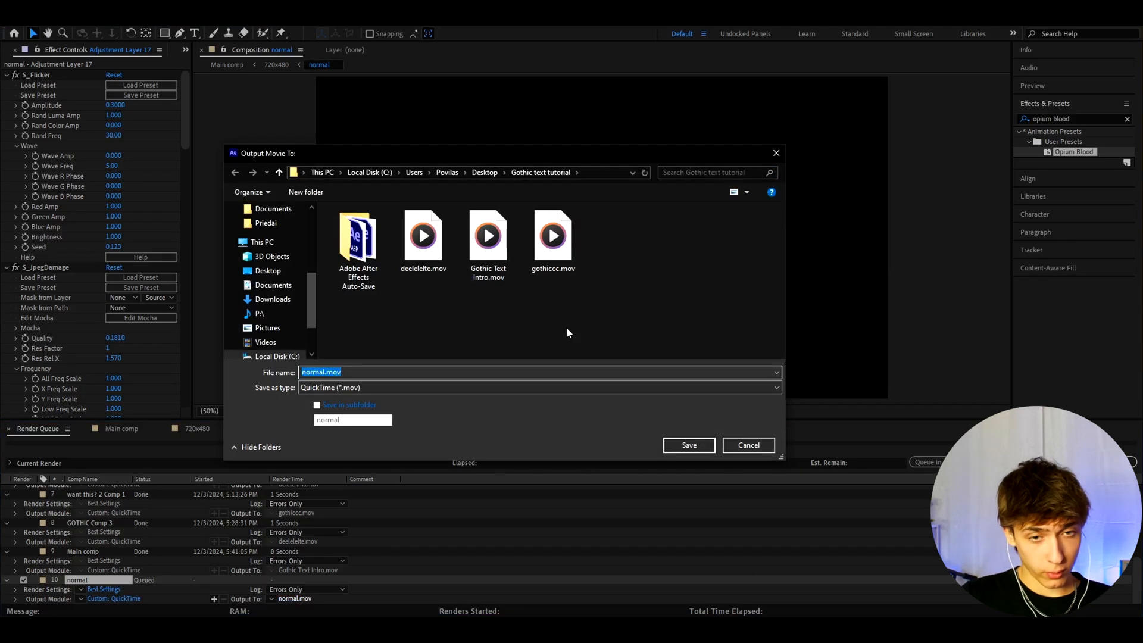
{"action": "type", "text": "gothi"}
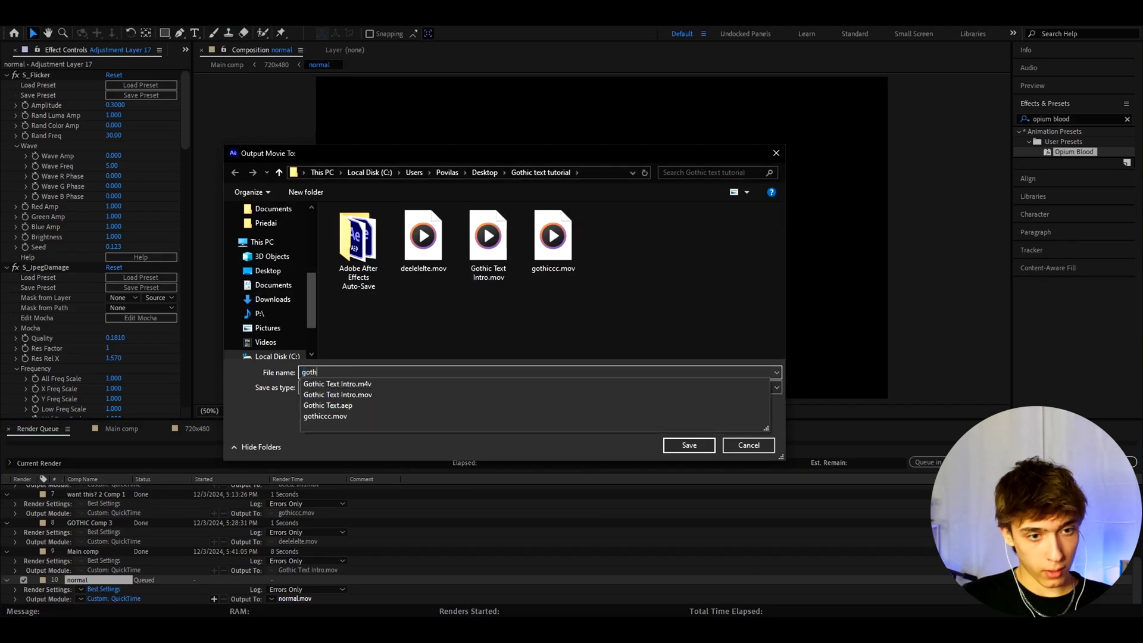
{"action": "type", "text": "gothic text tutorial pa"}
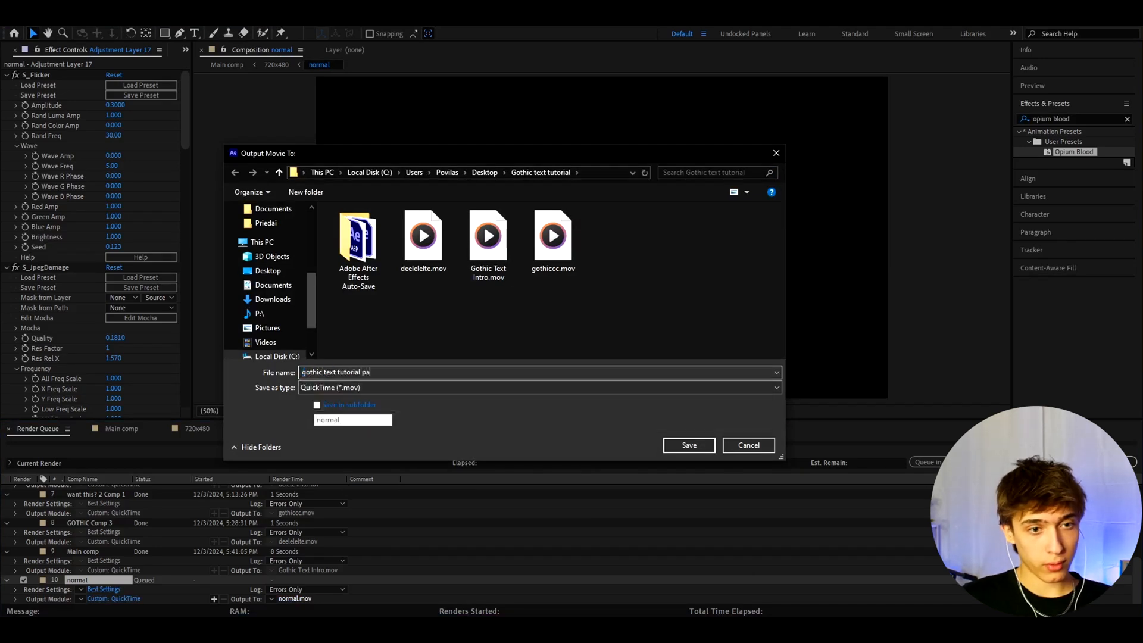
{"action": "left_click", "coordinate": [686, 445]}
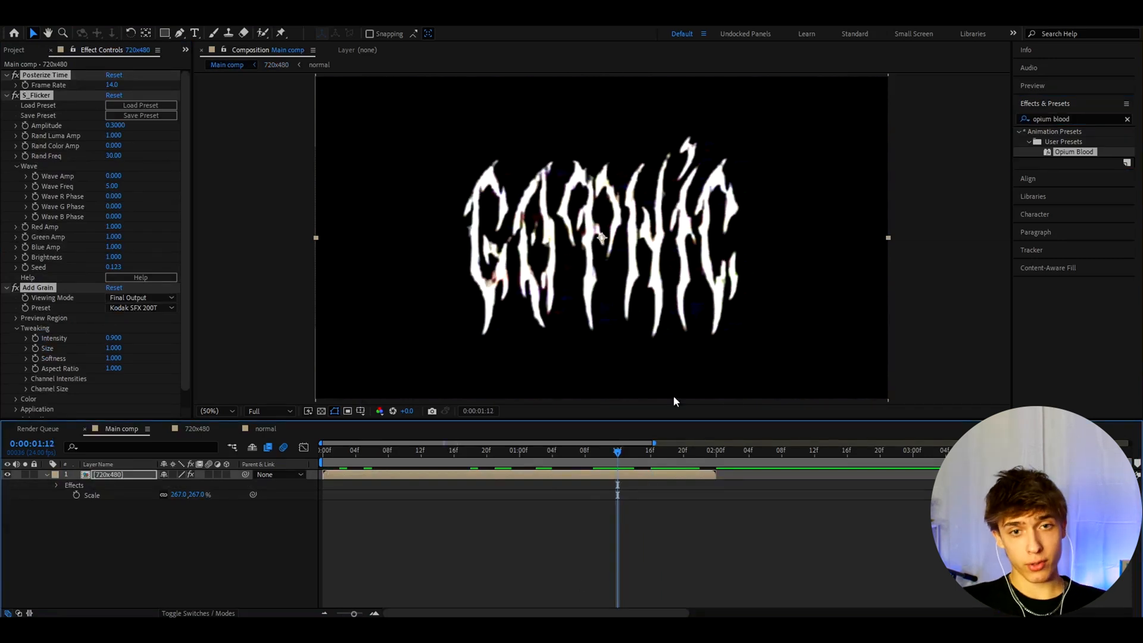
{"action": "mouse_move", "coordinate": [602, 355]}
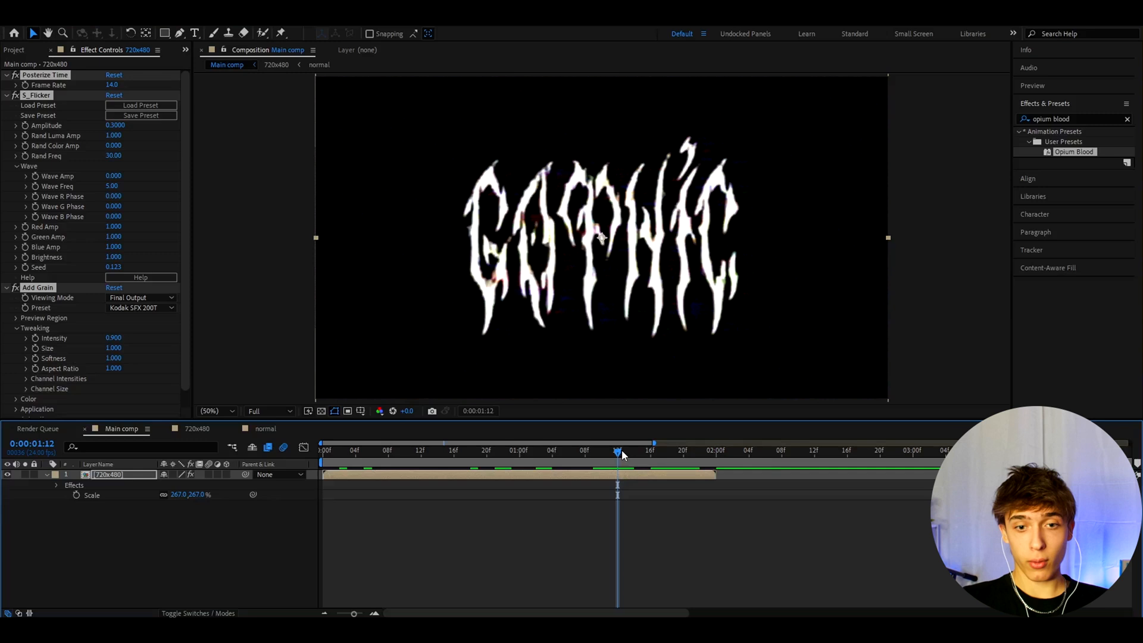
Scrub the timeline to preview the rendered movie layer's glitch animation
{"action": "left_click_drag", "start_coordinate": [618, 450], "coordinate": [666, 450]}
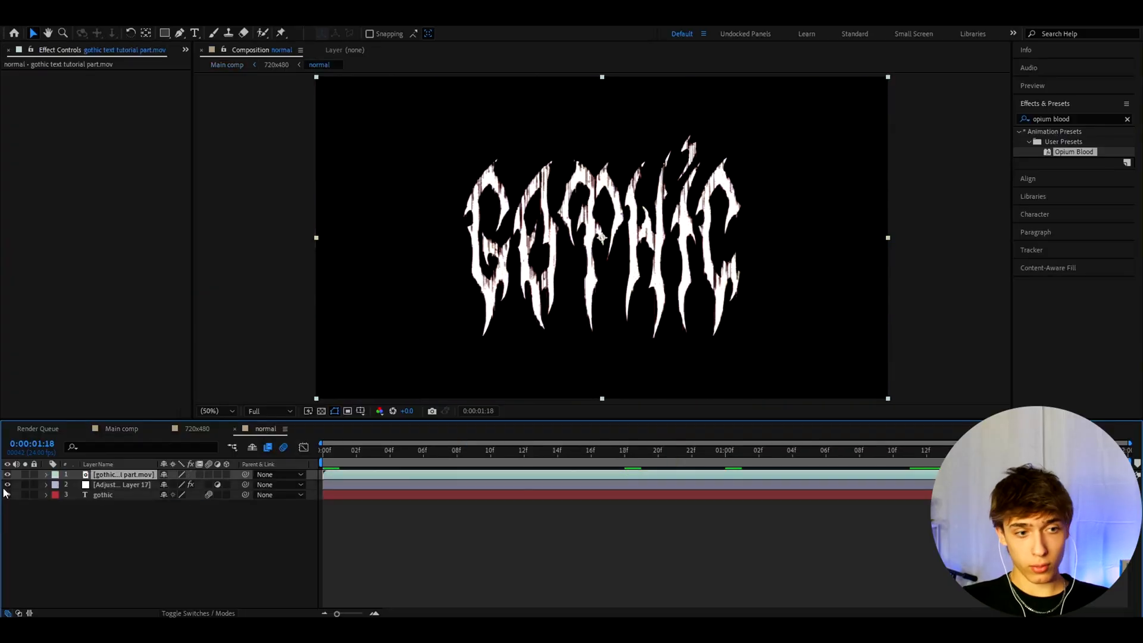
Hide the top layers, search 'opium' and apply the Opium Text preset to the gothic layer
{"action": "left_click", "coordinate": [120, 484]}
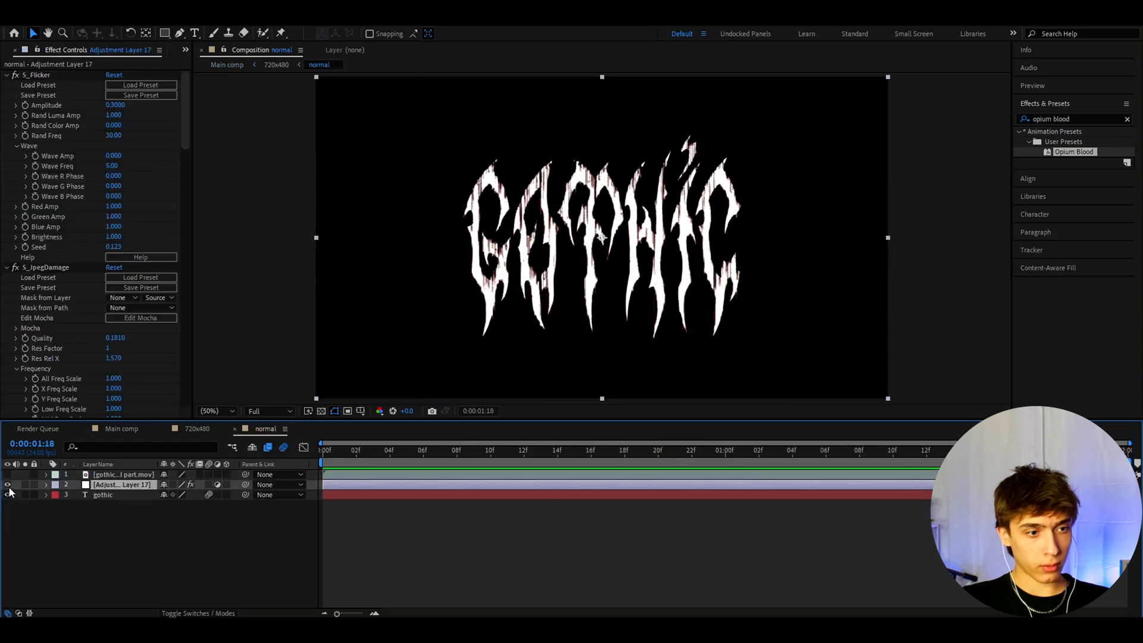
{"action": "left_click", "coordinate": [102, 494]}
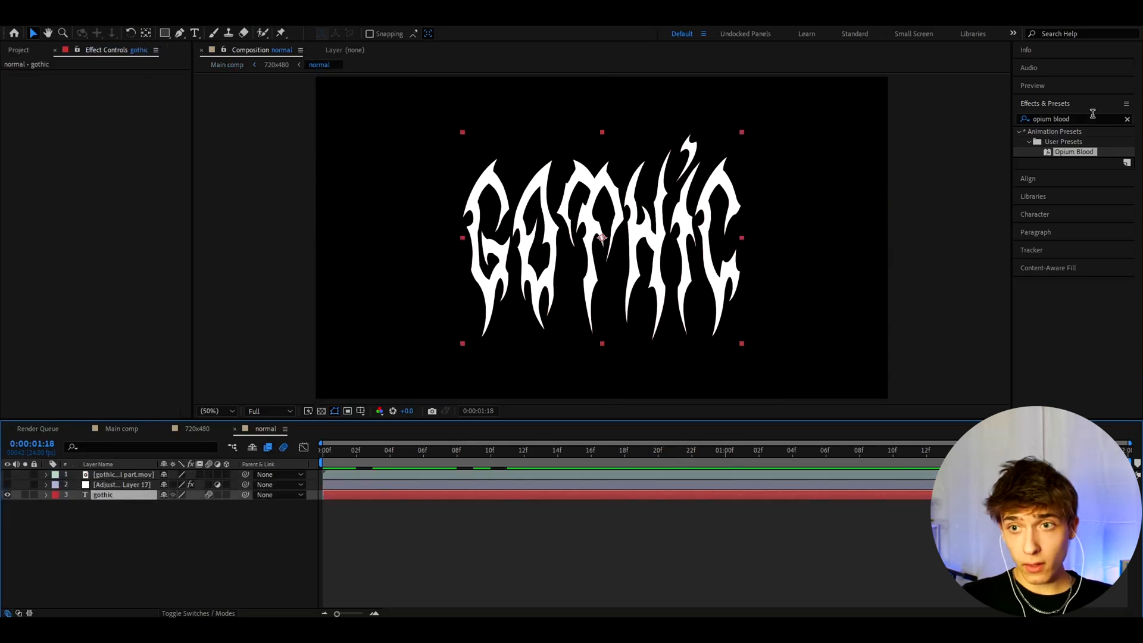
{"action": "type", "text": "opiu"}
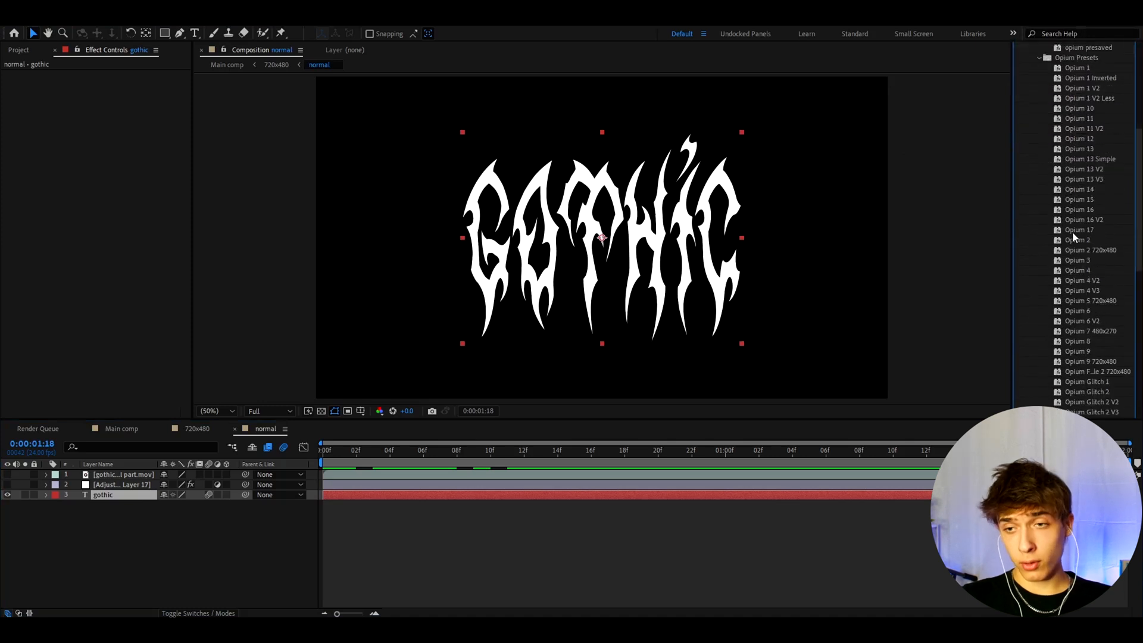
{"action": "scroll", "scroll_direction": "down", "scroll_amount": 3}
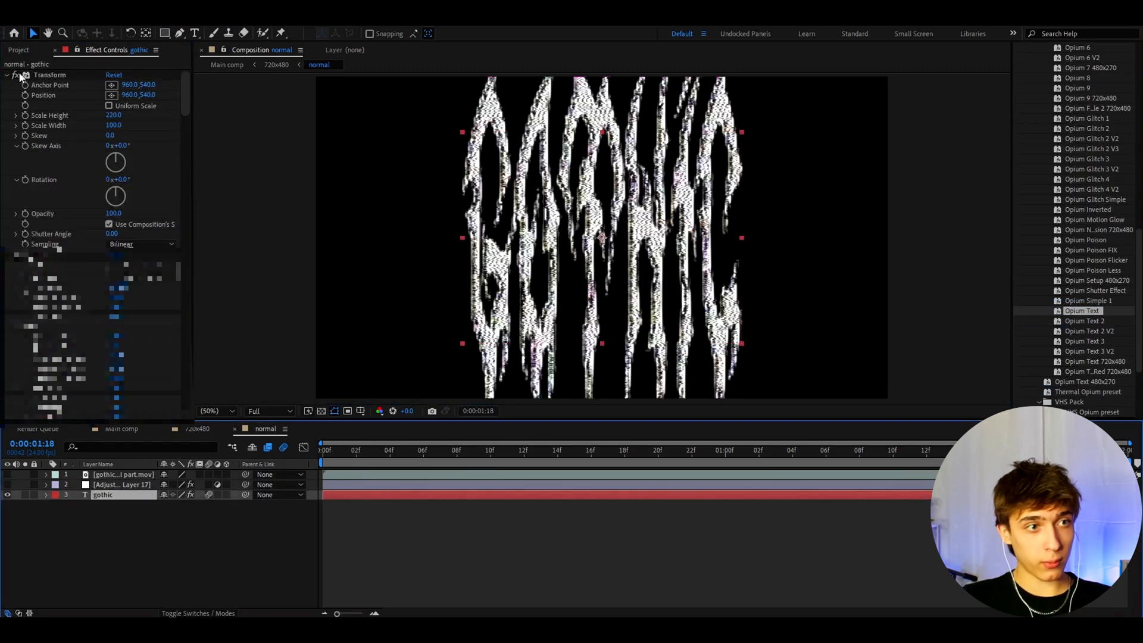
{"action": "double_click", "coordinate": [102, 494]}
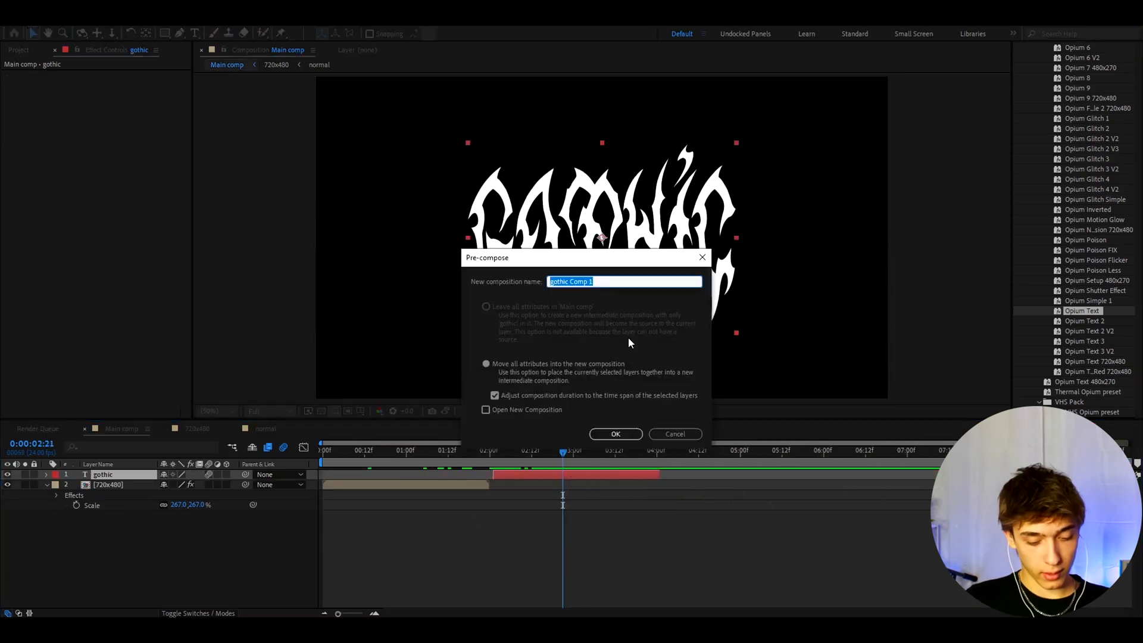
Pre-compose the gothic text as '720x480 2nd' and set the comp to 720 by 480
{"action": "type", "text": "720x48"}
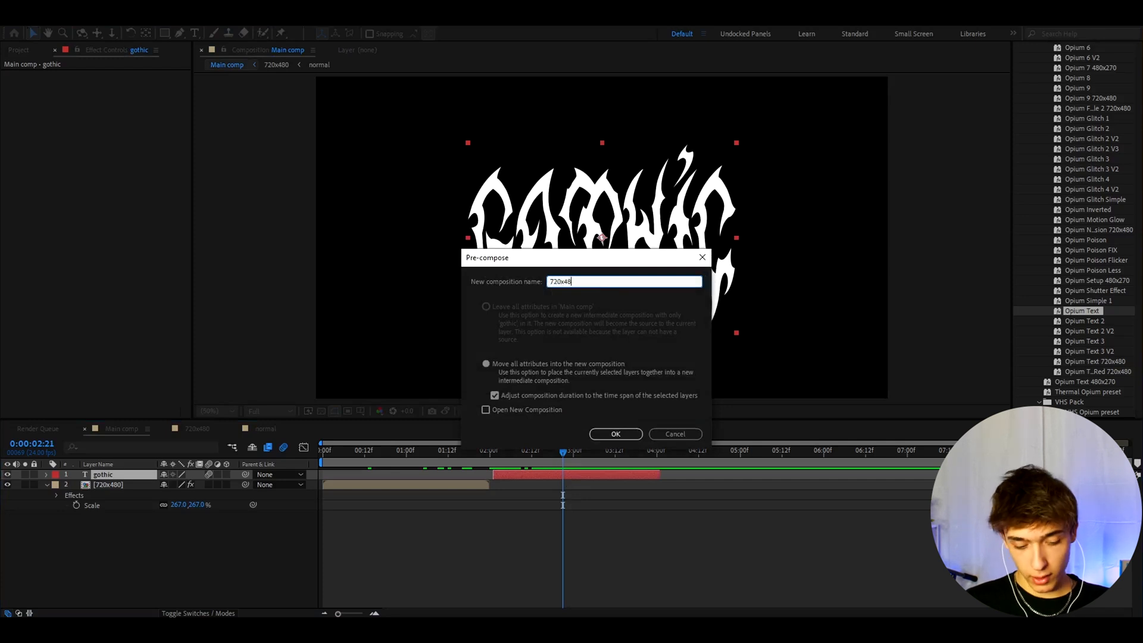
{"action": "left_click", "coordinate": [614, 433]}
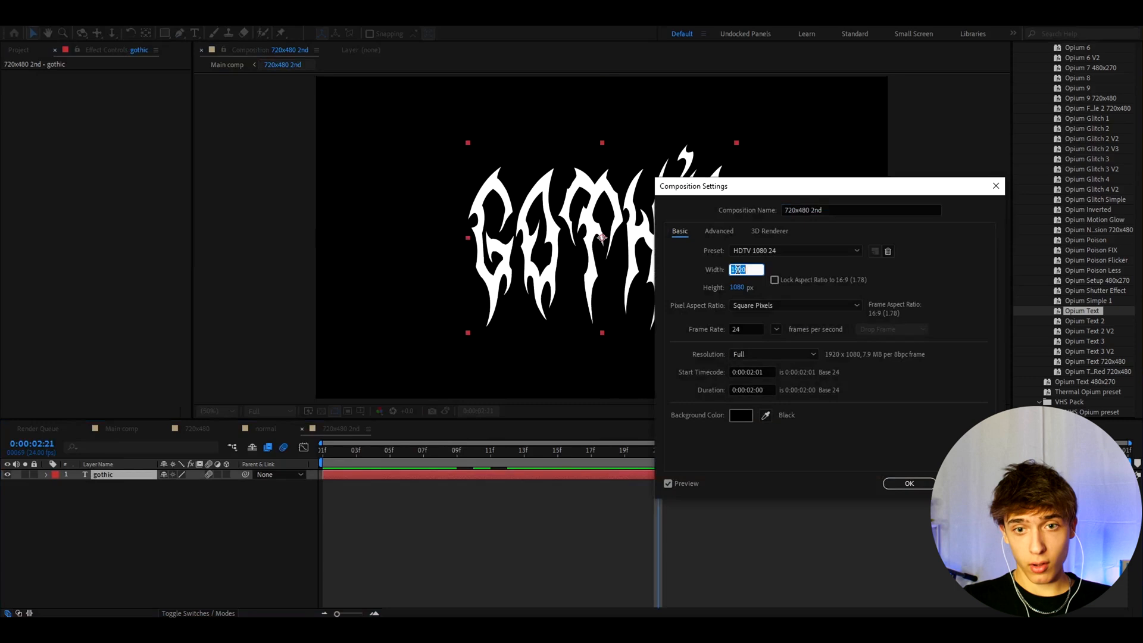
{"action": "type", "text": "720"}
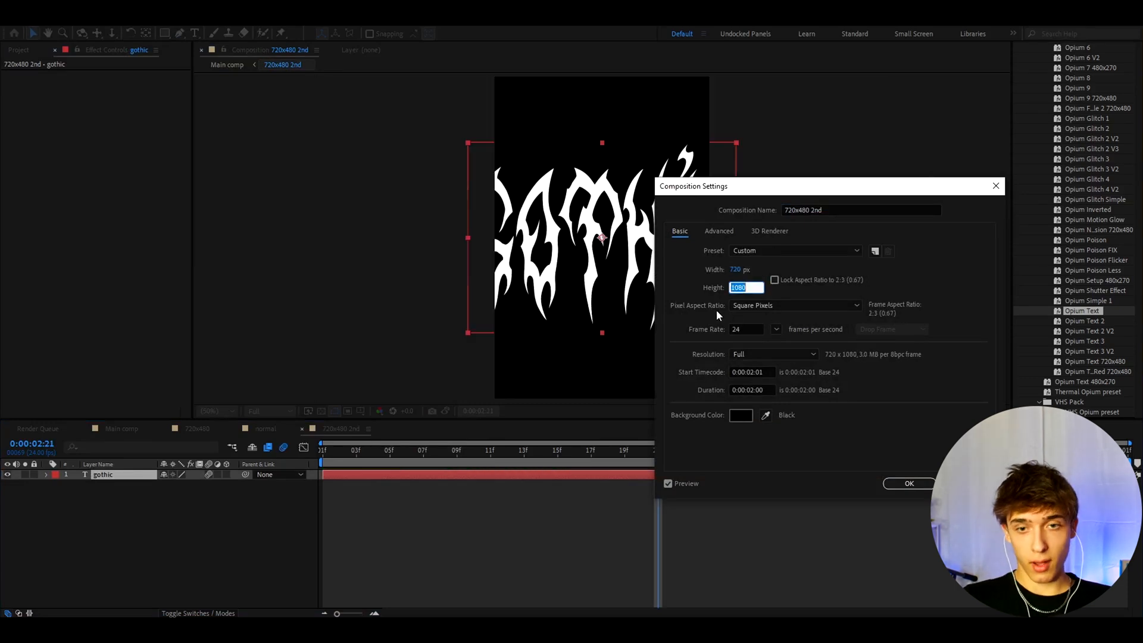
{"action": "left_click", "coordinate": [908, 482]}
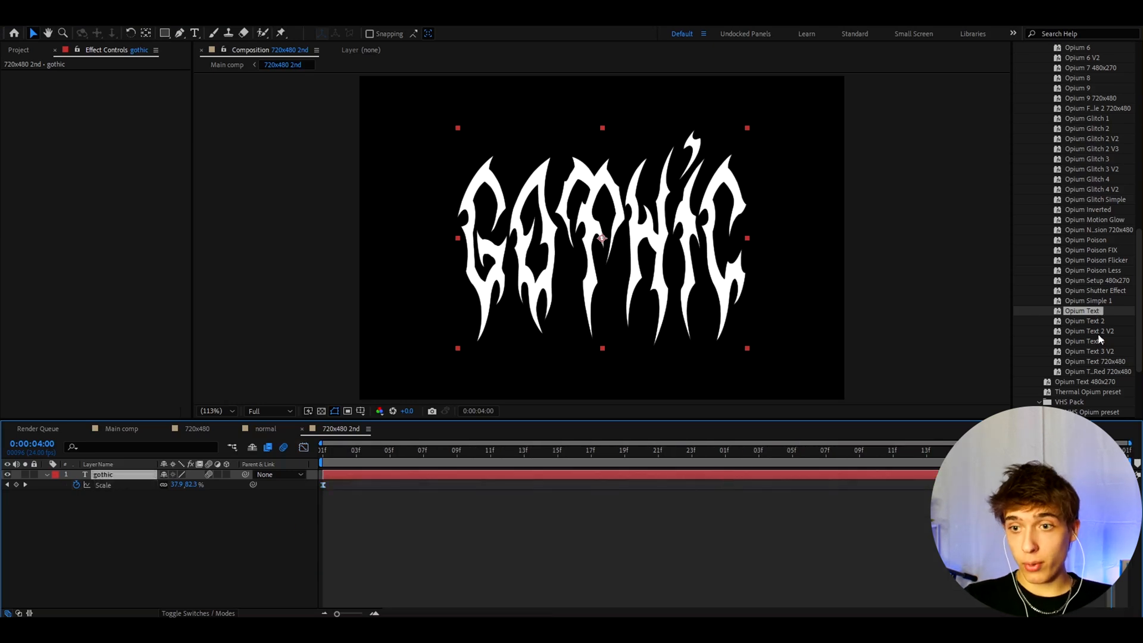
Apply the Opium Text 720x480 preset to the gothic layer in 720x480 2nd
{"action": "left_click", "coordinate": [1092, 361]}
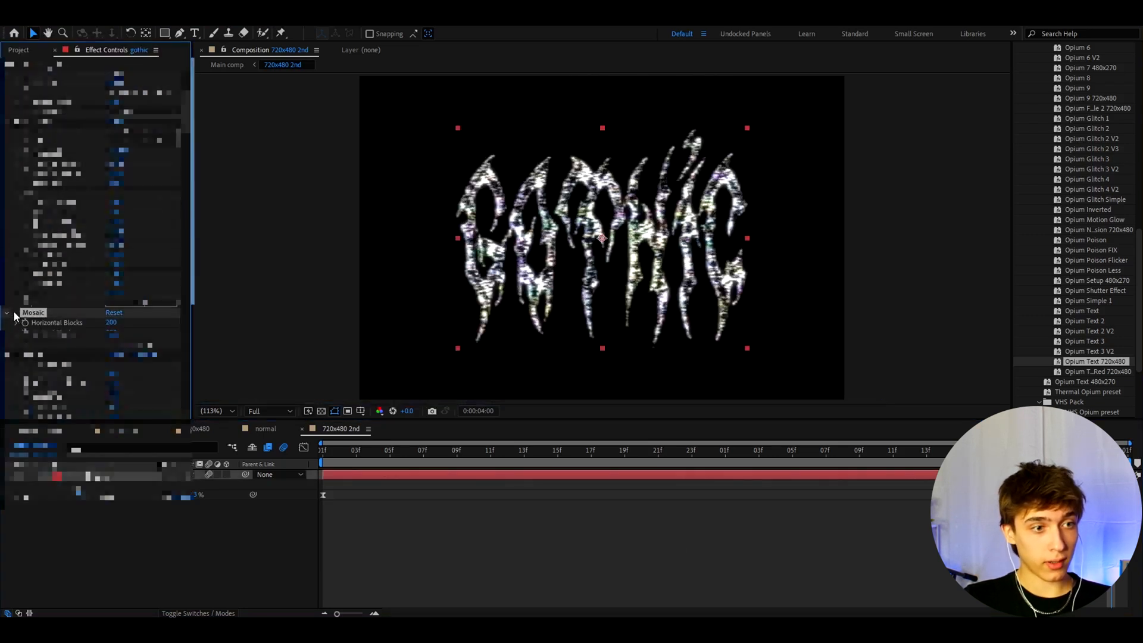
{"action": "left_click", "coordinate": [809, 450]}
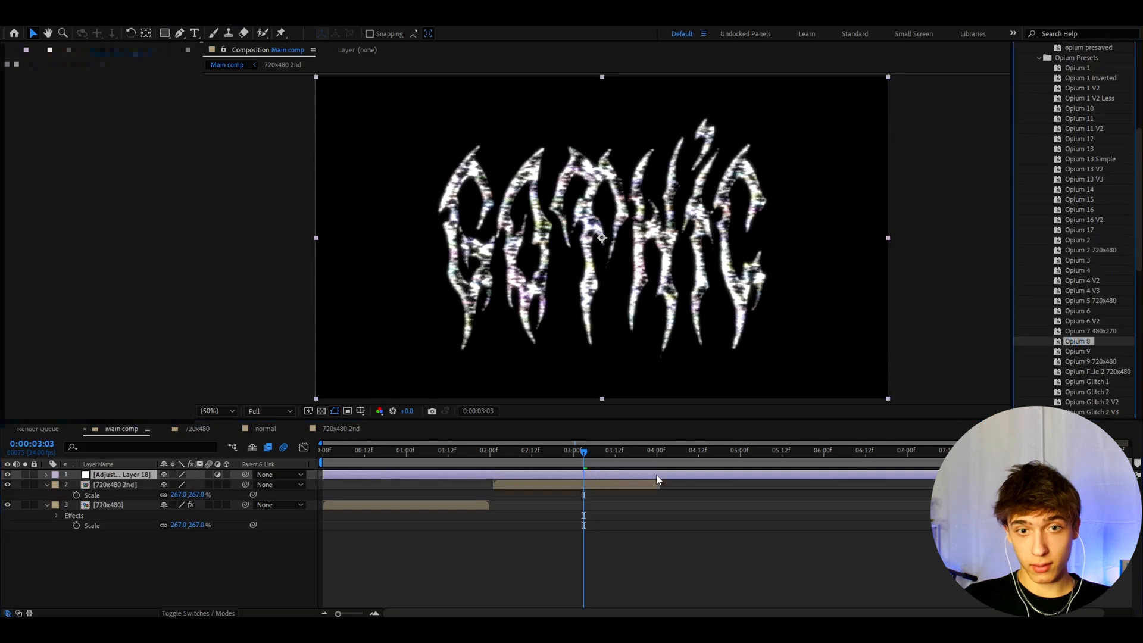
Scale the 720x480 2nd layer to 267% in Main comp beneath a new adjustment layer
{"action": "left_click", "coordinate": [614, 450]}
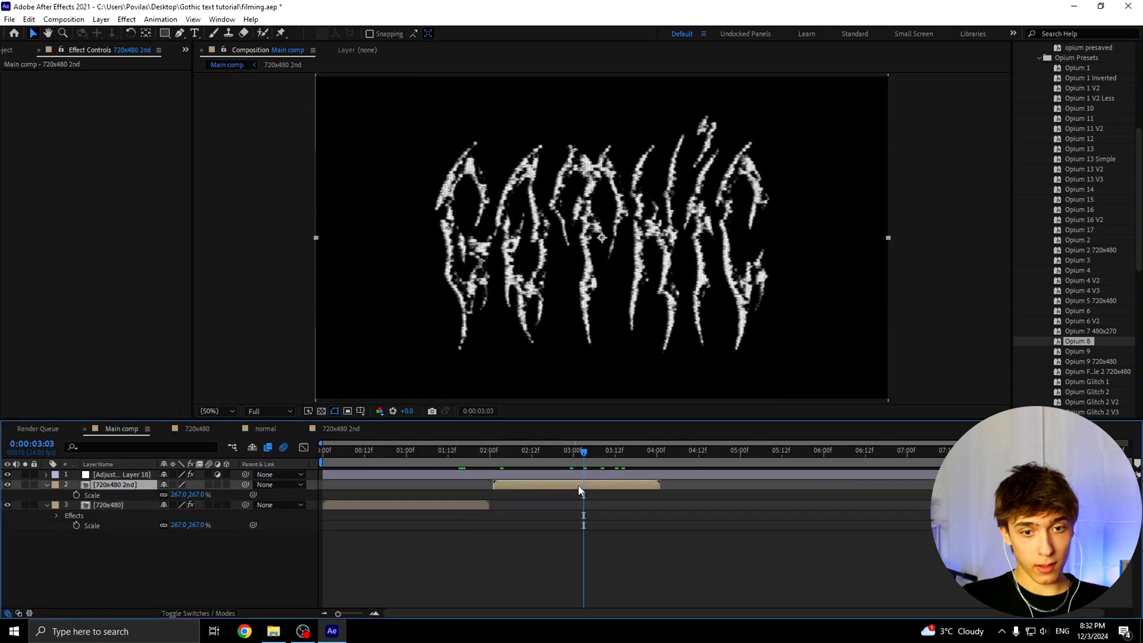
Paste Posterize Time, S_Flicker and Add Grain onto the 720x480 2nd layer
{"action": "left_click", "coordinate": [117, 484]}
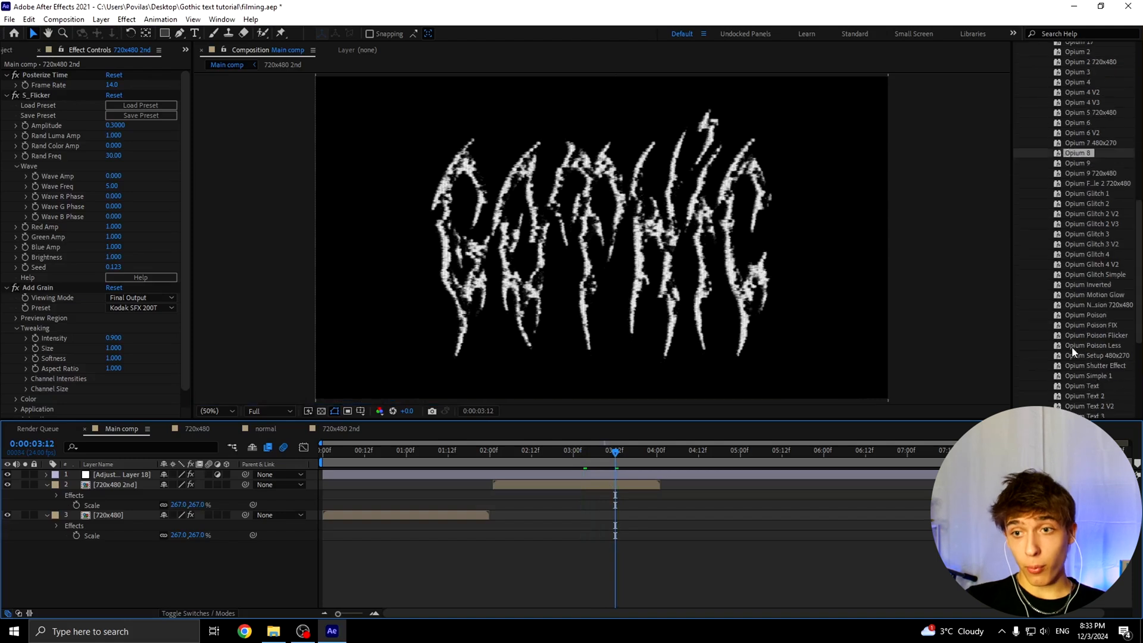
{"action": "scroll", "scroll_direction": "down", "scroll_amount": 3}
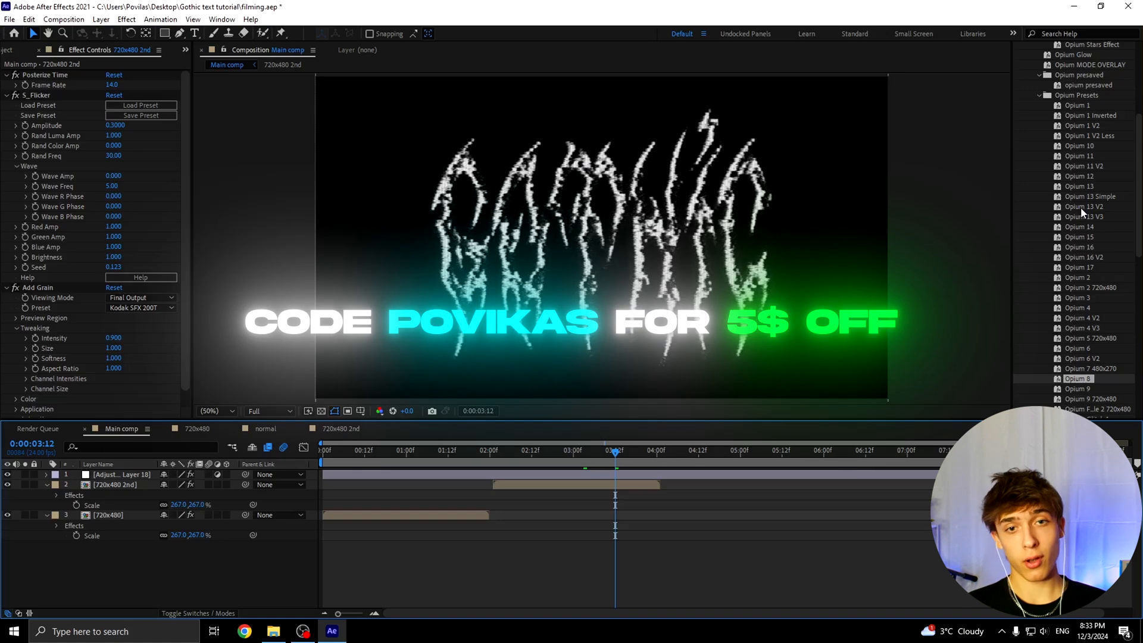
{"action": "mouse_move", "coordinate": [920, 105]}
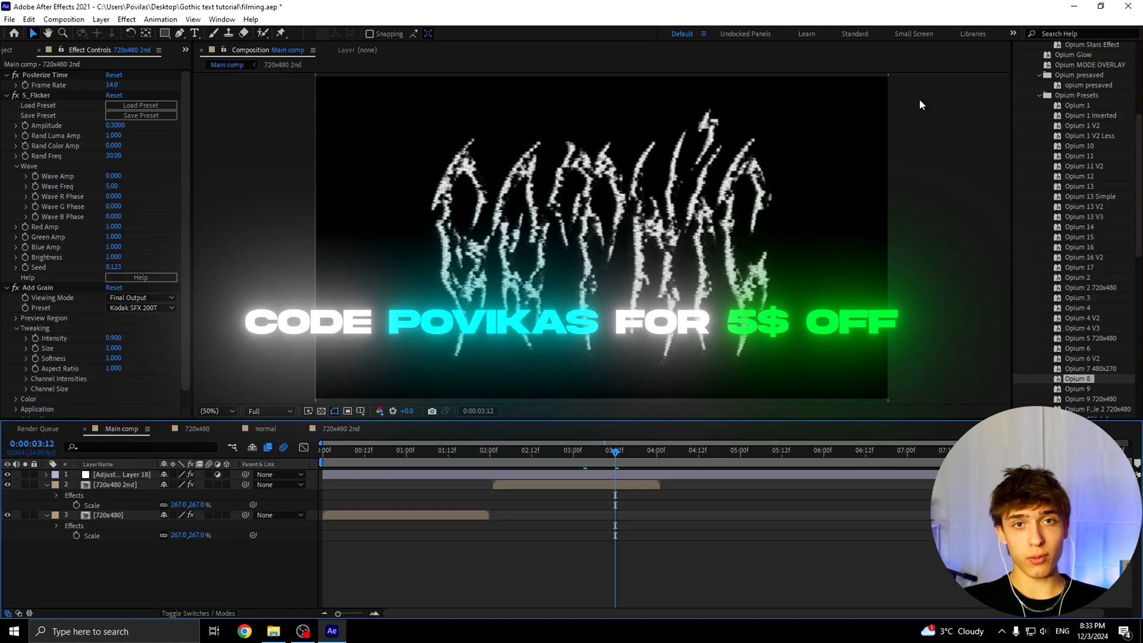